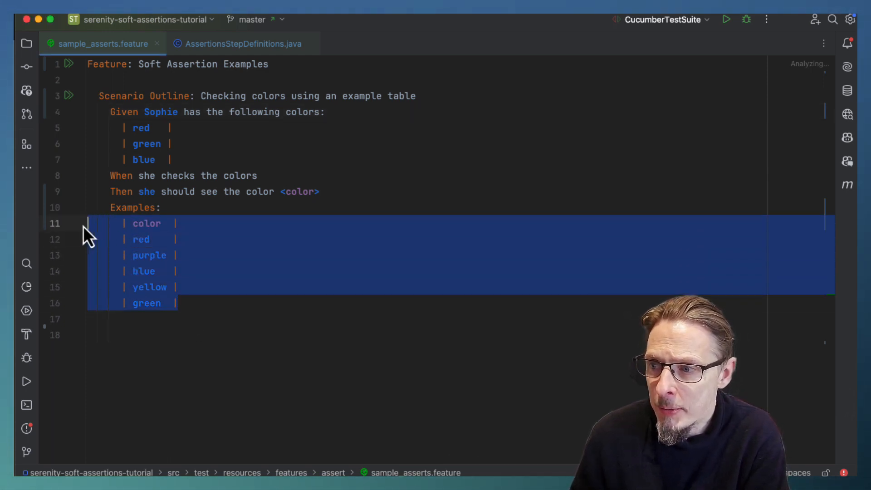
pyautogui.moveTo(142, 253)
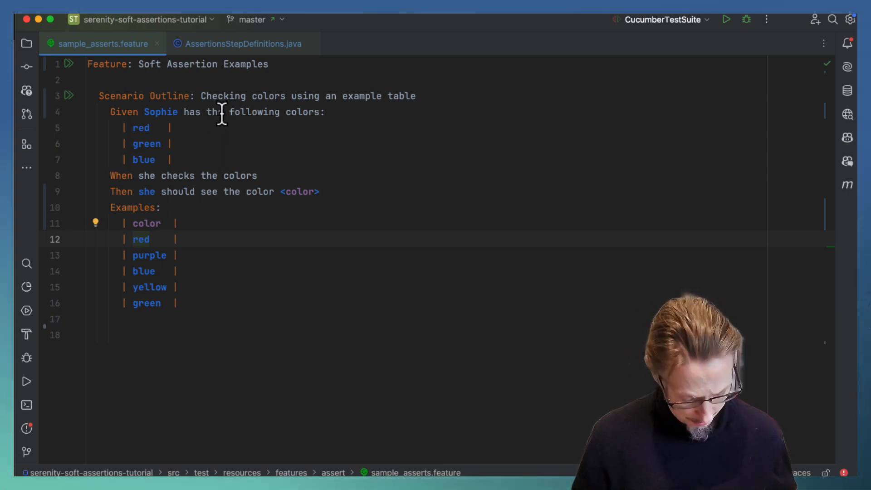
pyautogui.click(237, 44)
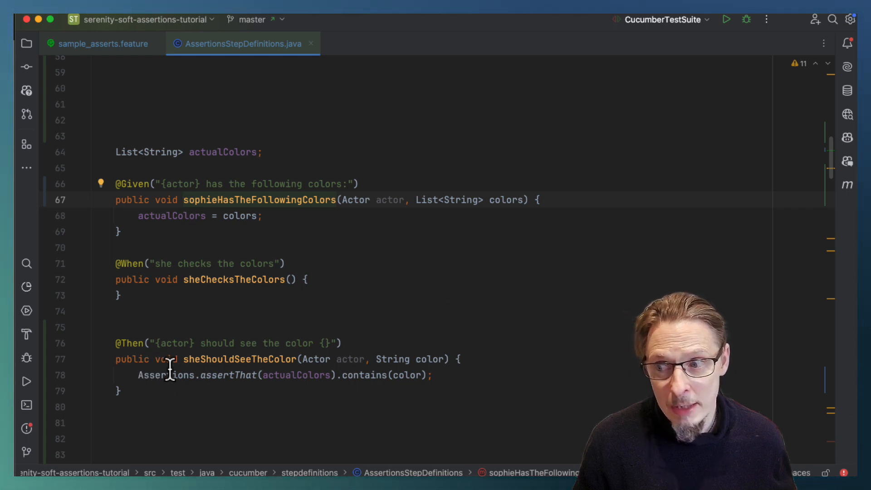
pyautogui.moveTo(291, 374)
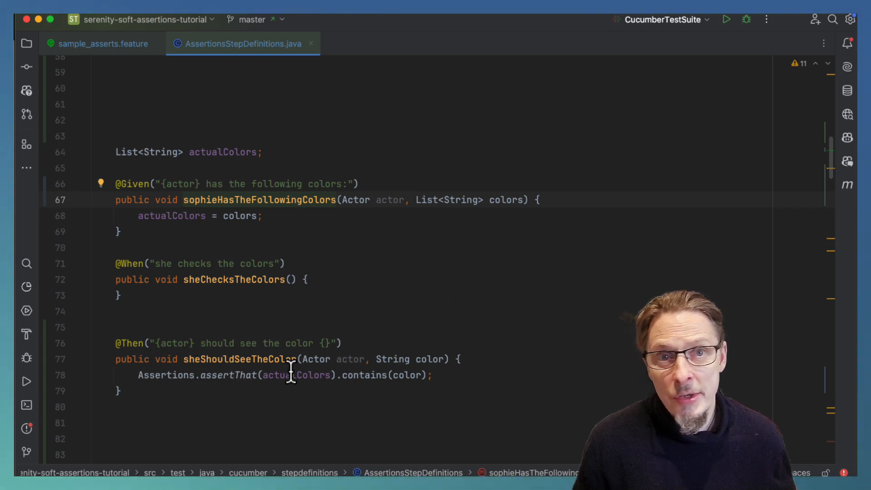
pyautogui.moveTo(399, 374)
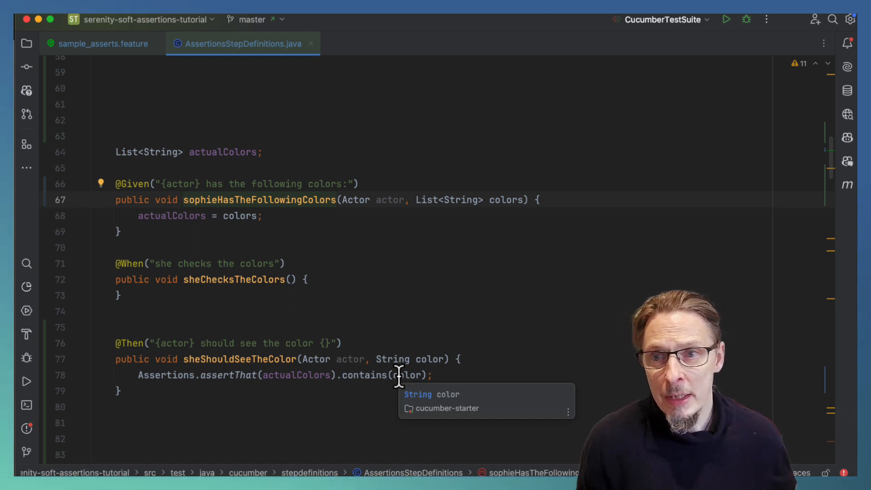
pyautogui.click(102, 43)
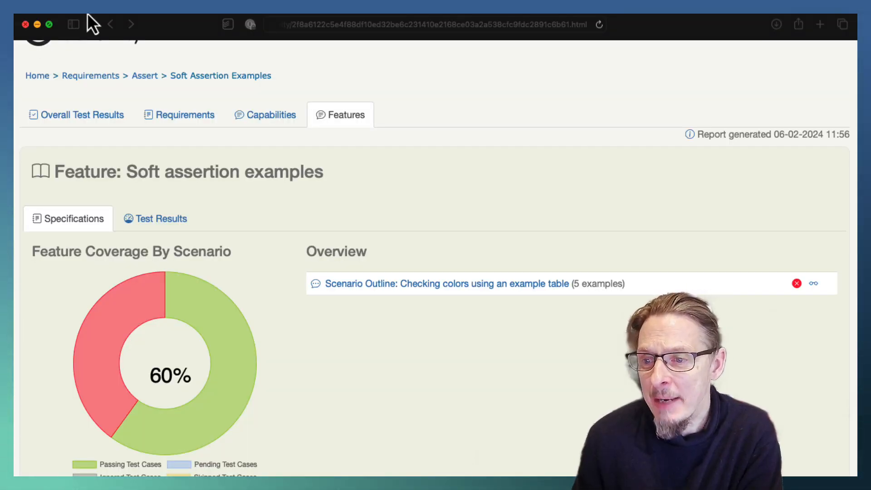
# Step: Navigate the report's Scenarios list to the example-table scenario outline's detail page
pyautogui.scroll(-3)
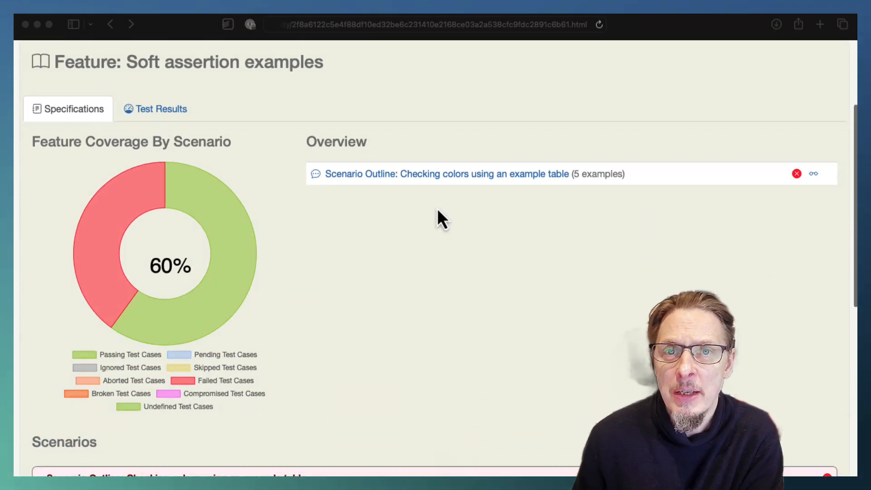
pyautogui.scroll(-3)
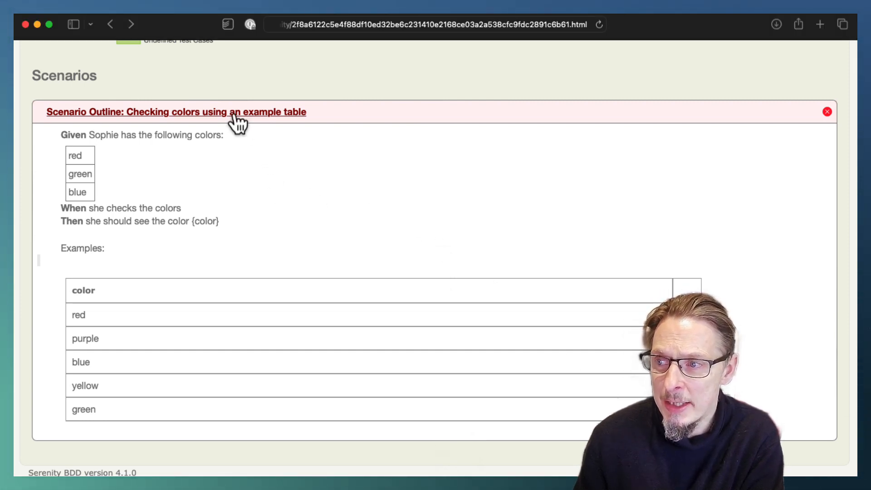
pyautogui.click(175, 111)
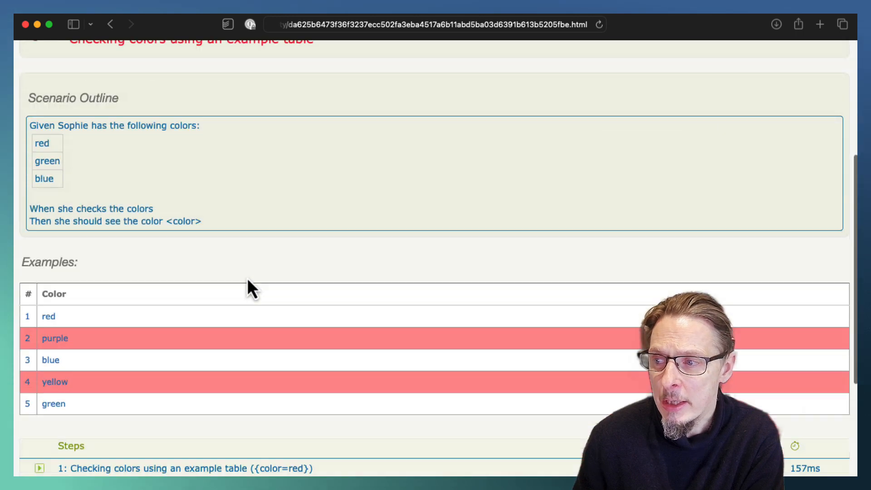
pyautogui.scroll(-3)
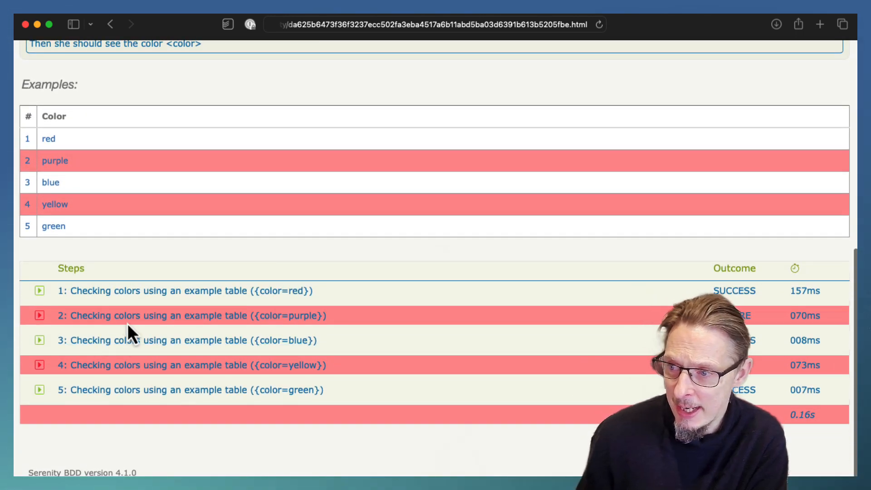
# Step: Expand the failing color=purple example and highlight its AssertionError
pyautogui.click(167, 314)
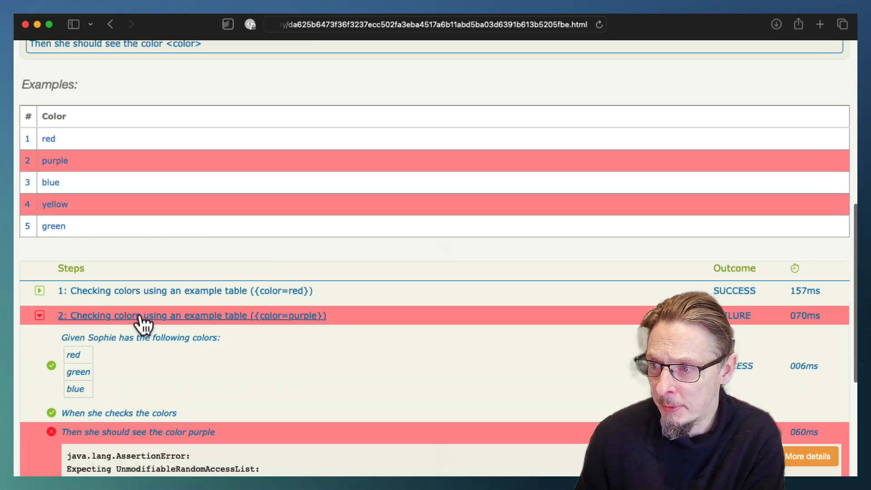
pyautogui.scroll(-3)
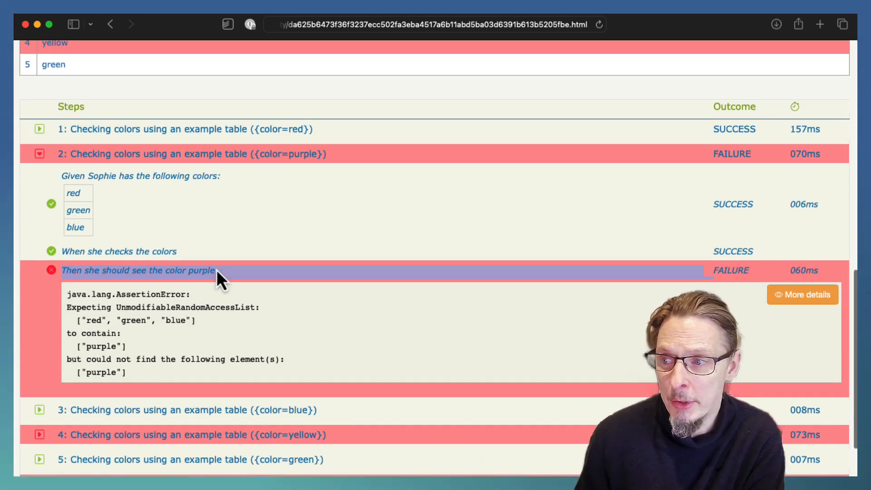
pyautogui.moveTo(66, 307); pyautogui.dragTo(133, 359)
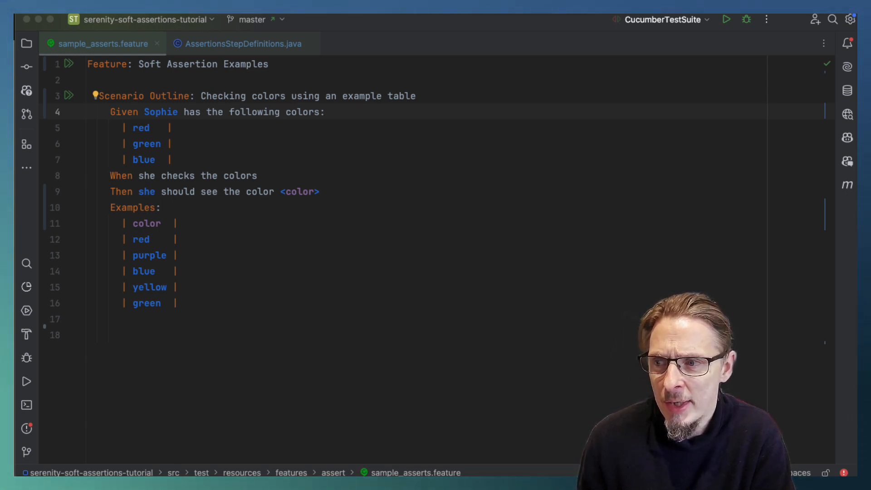
pyautogui.moveTo(144, 271)
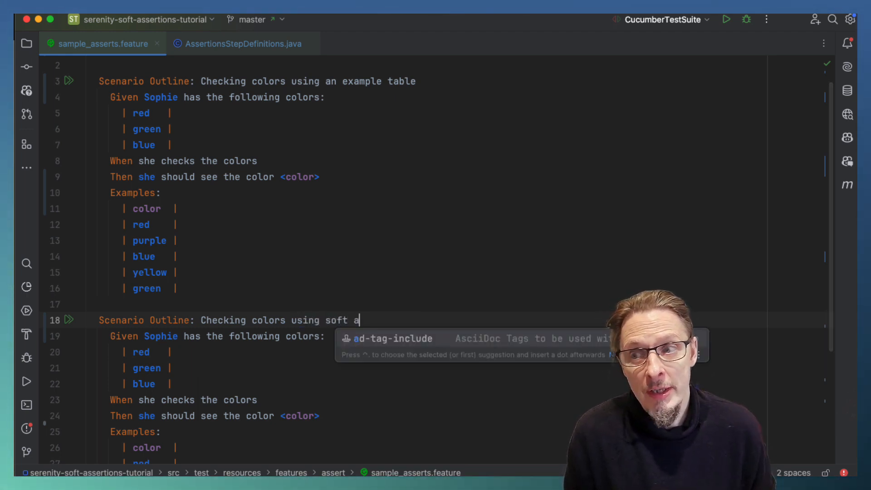
# Step: Title the copied outline 'Checking colors using soft asserts' and leave a line after its Then step
pyautogui.write('sserts')
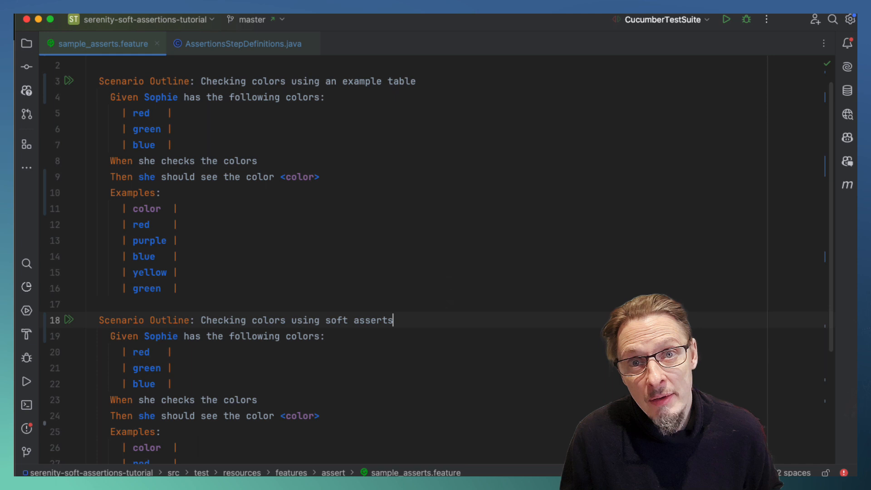
pyautogui.scroll(-3)
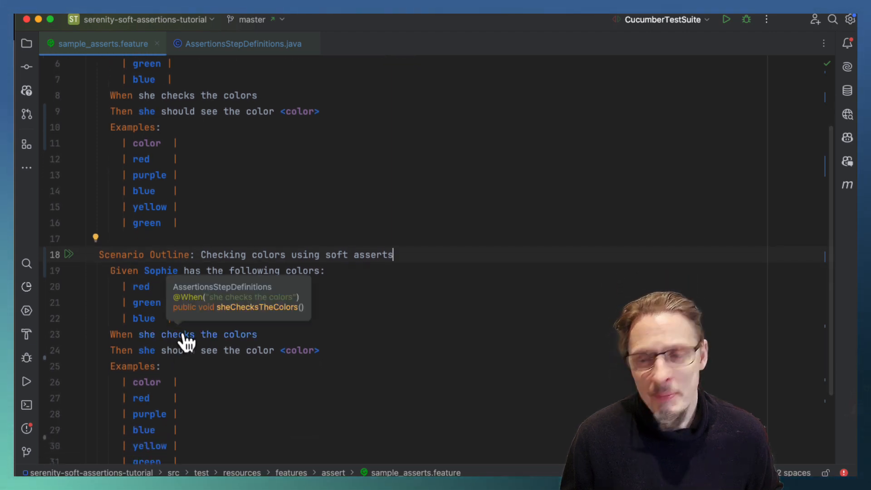
pyautogui.moveTo(200, 356)
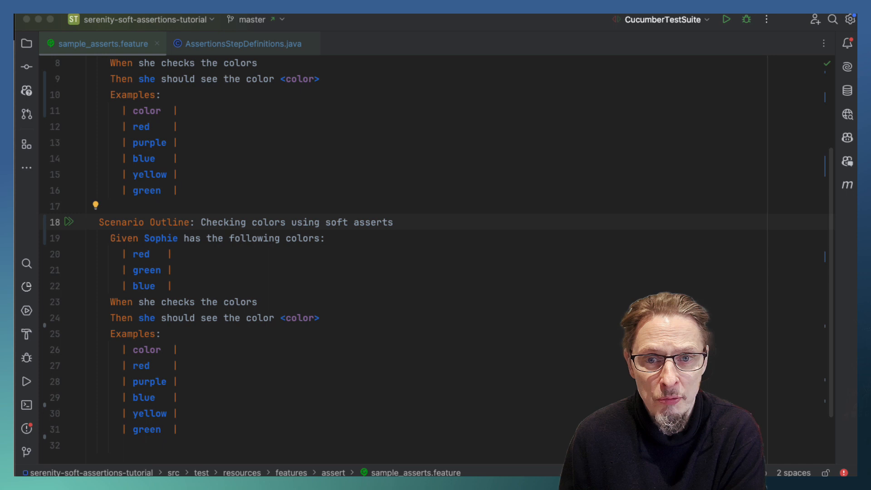
pyautogui.moveTo(177, 294)
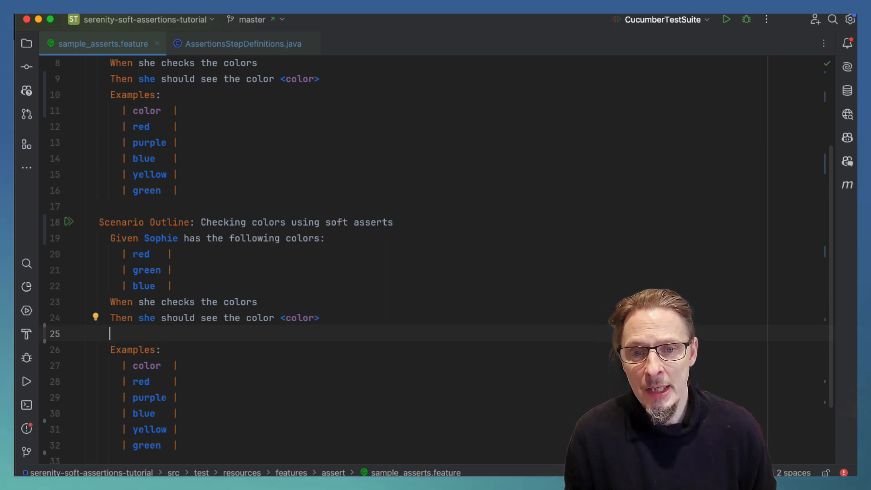
# Step: Write the step 'Then she should see the following colors:' above the color table
pyautogui.write('Then she should')
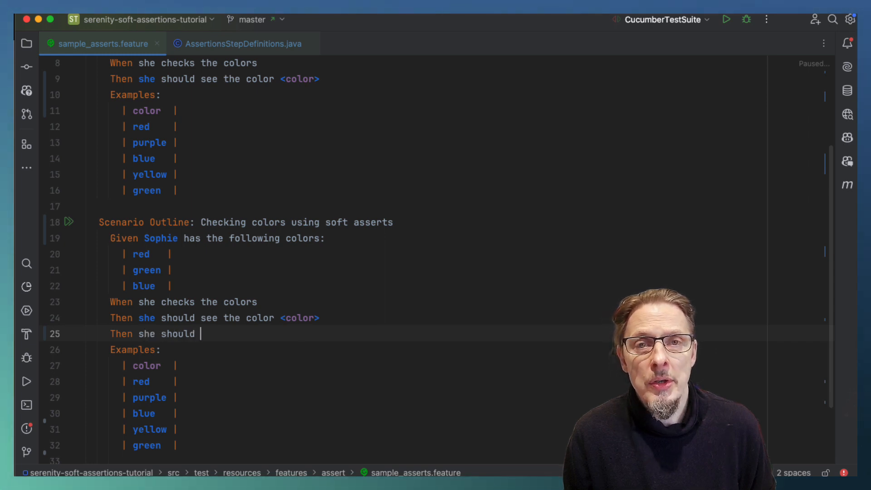
pyautogui.write('see the following o')
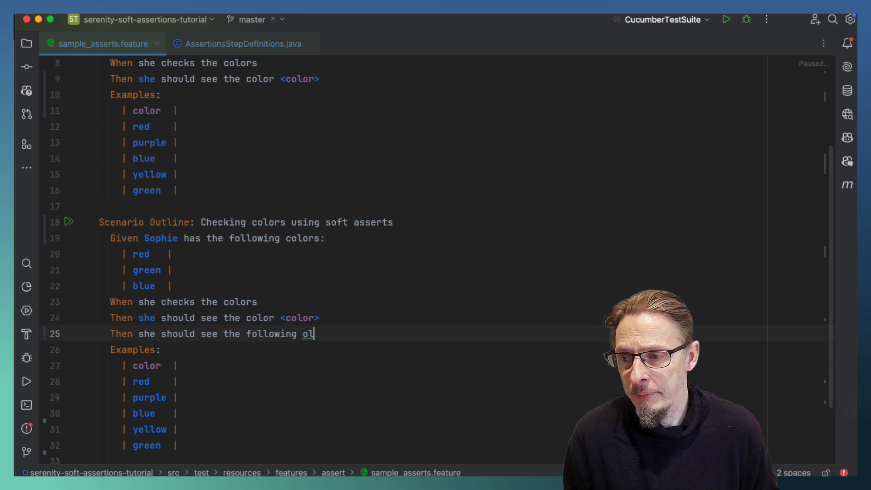
pyautogui.write('lors:')
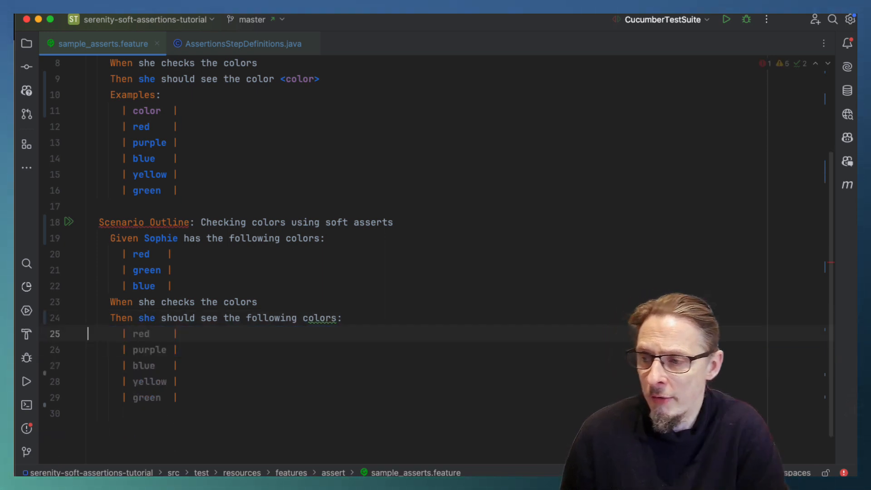
pyautogui.moveTo(317, 318)
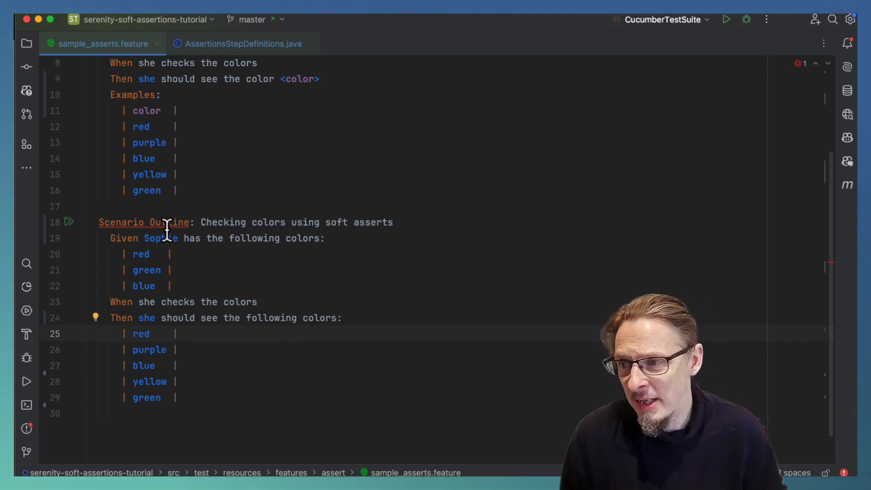
# Step: Turn the Scenario Outline into a plain Scenario and return to the step definitions
pyautogui.doubleClick(169, 222)
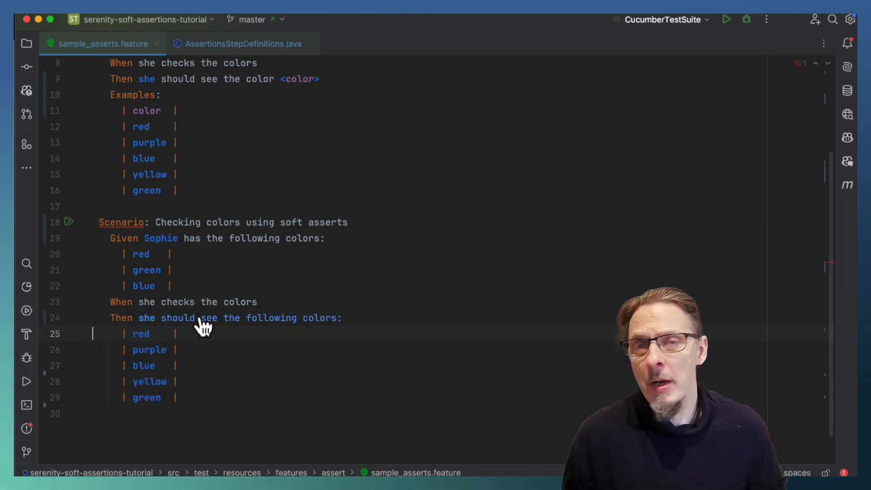
pyautogui.click(237, 44)
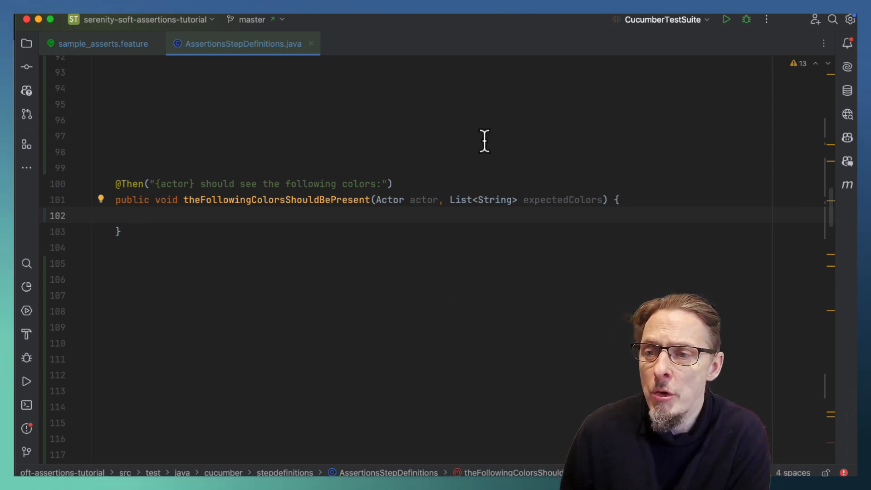
# Step: Loop over expectedColors with forEach(expectedColor -> ...) in the new step definition
pyautogui.doubleClick(562, 199)
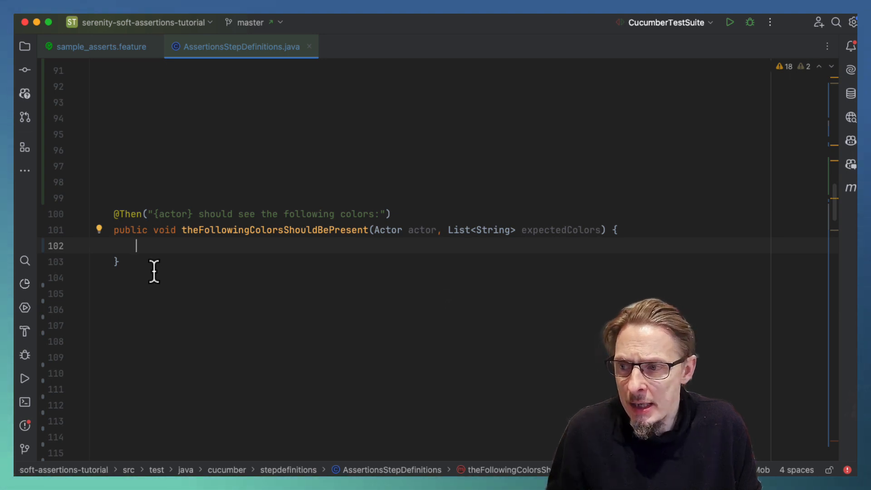
pyautogui.write('expectedColors.')
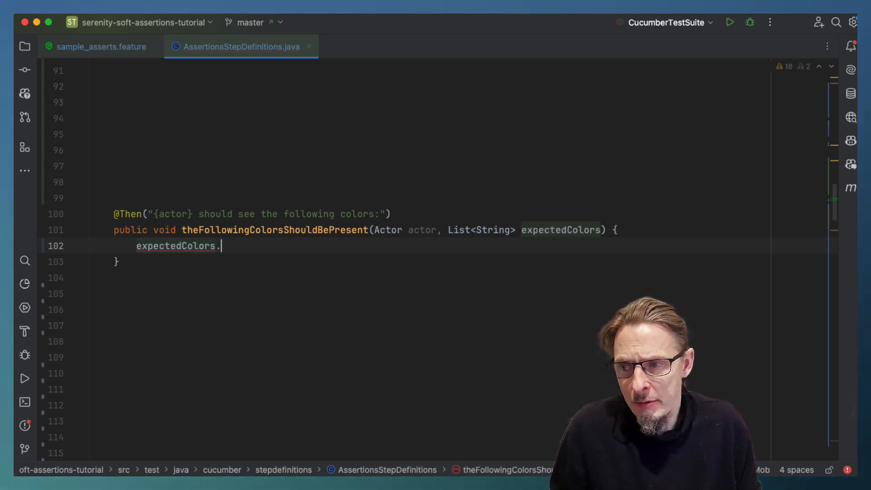
pyautogui.write('forEach();')
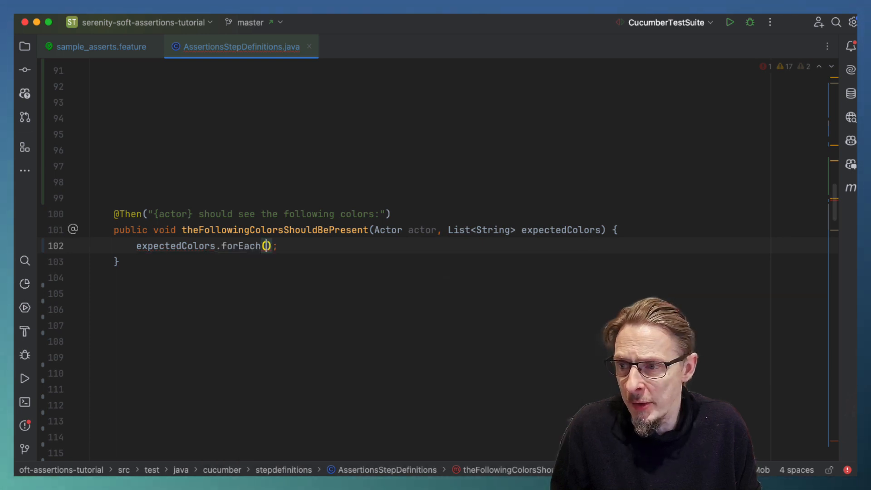
pyautogui.write('exped')
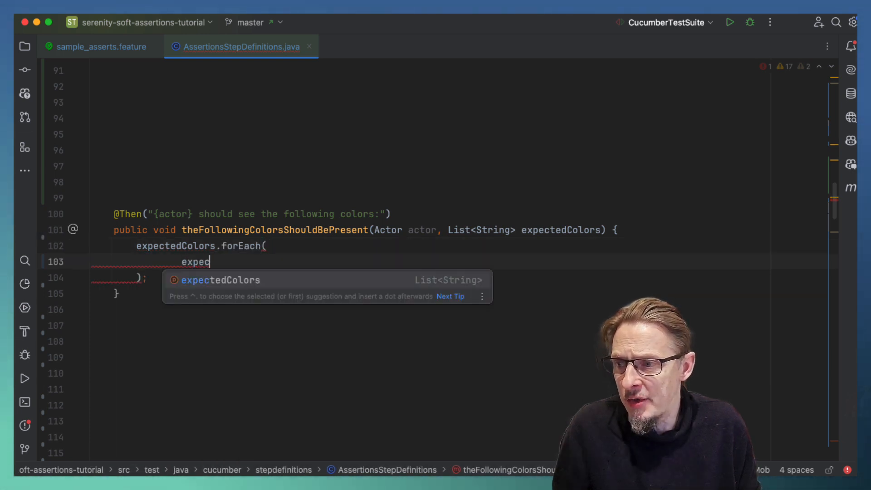
pyautogui.write('tedColor ->')
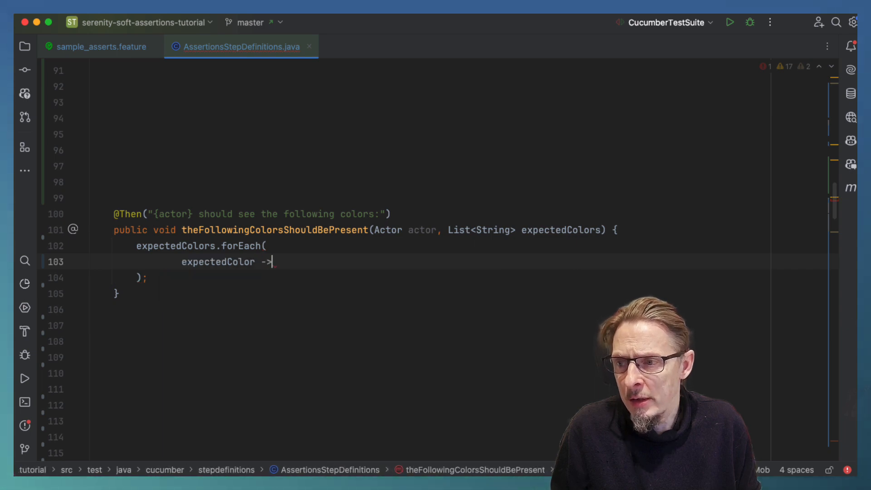
# Step: Inside the loop call actor.attemptsTo(Ensure.that(expectedColor).isIn(actualColors))
pyautogui.write('actor.')
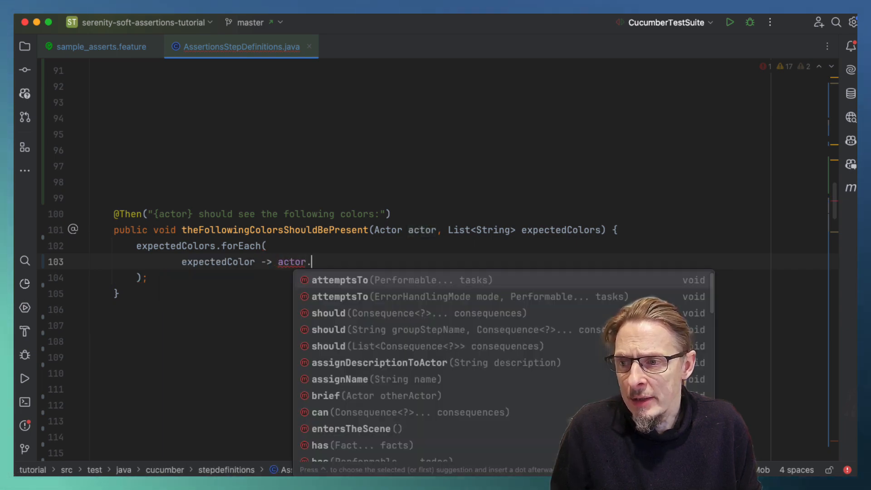
pyautogui.click(340, 279)
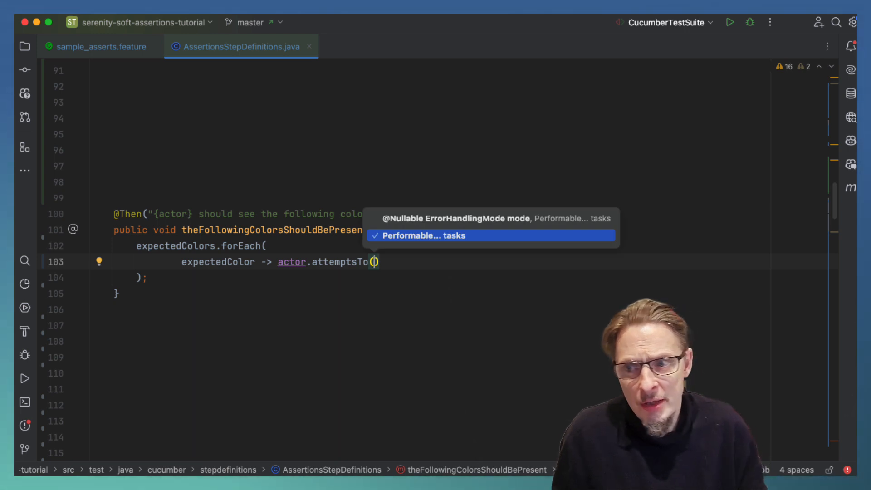
pyautogui.write('Ensure')
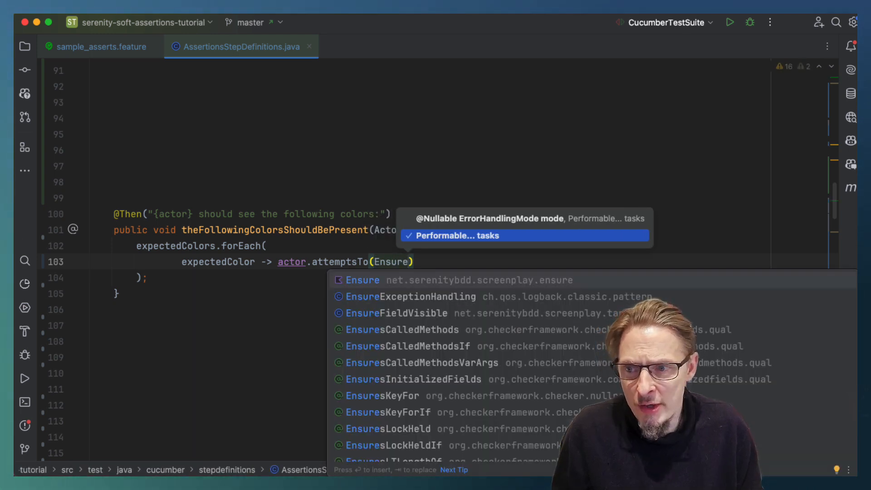
pyautogui.write('.that(expectedColor')
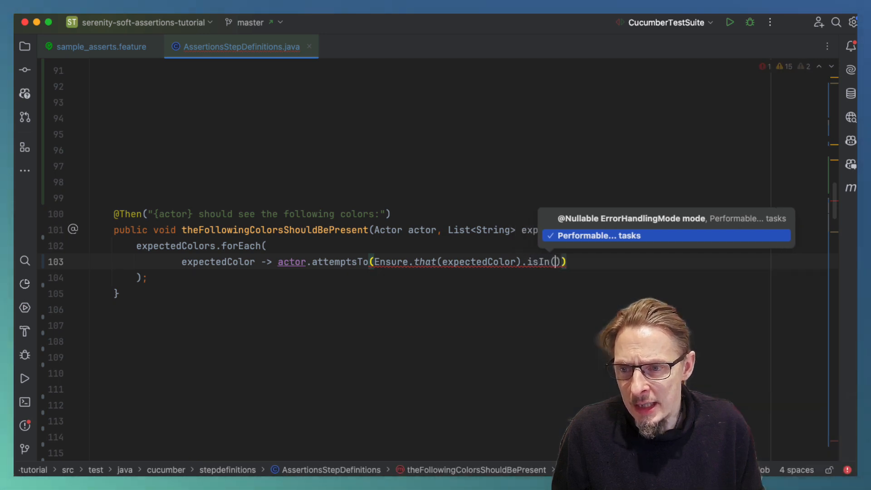
pyautogui.write('actualColors')
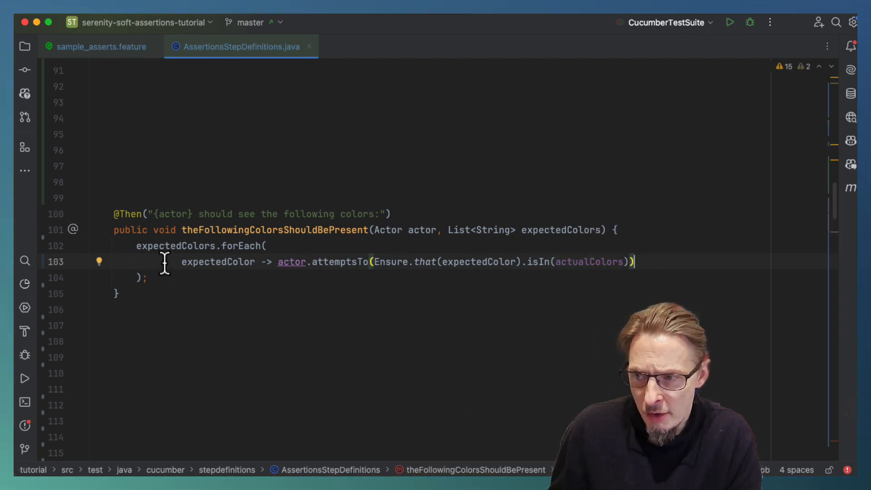
pyautogui.moveTo(177, 246)
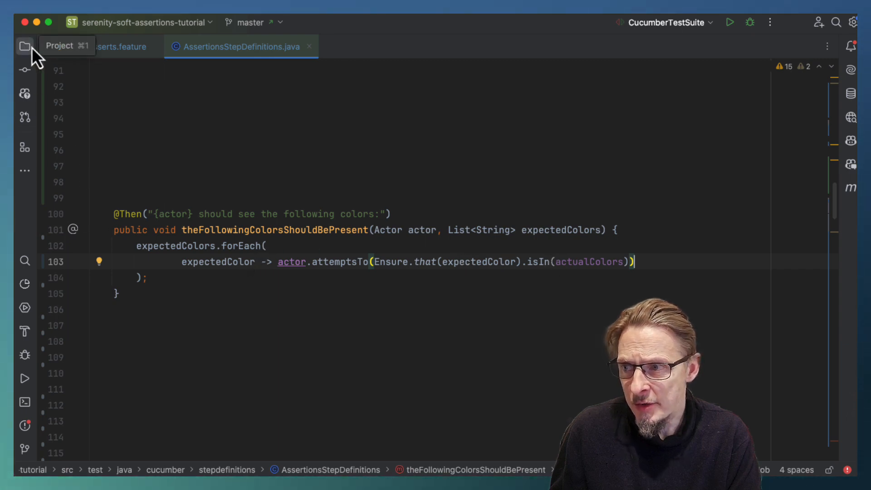
# Step: Run CucumberTestSuite, view the soft asserts scenario output, and launch serenity:aggregate
pyautogui.rightClick(145, 194)
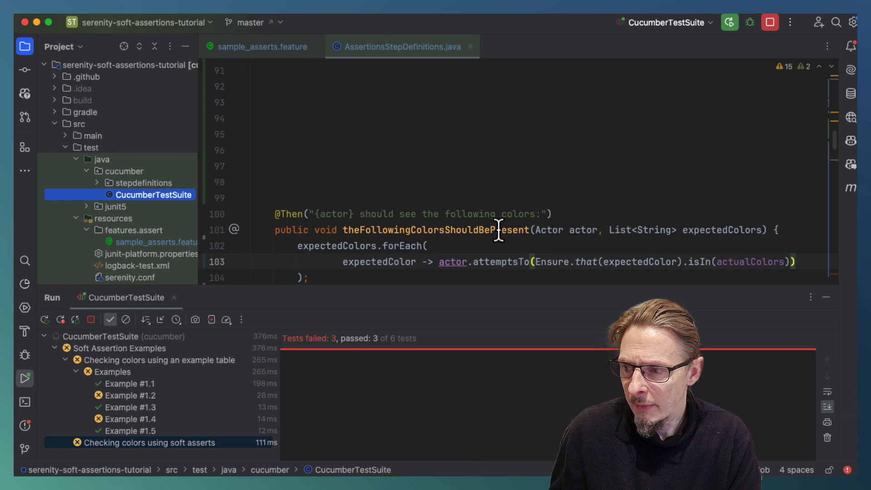
pyautogui.click(149, 441)
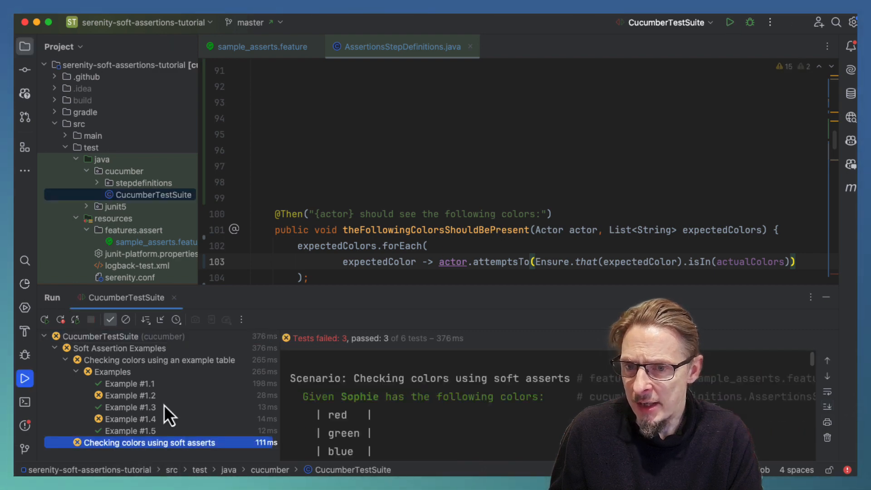
pyautogui.moveTo(851, 164)
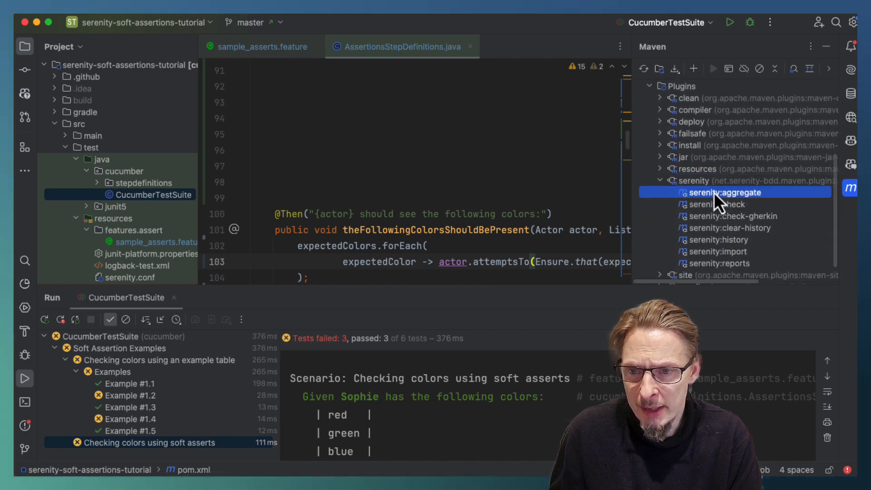
pyautogui.doubleClick(724, 192)
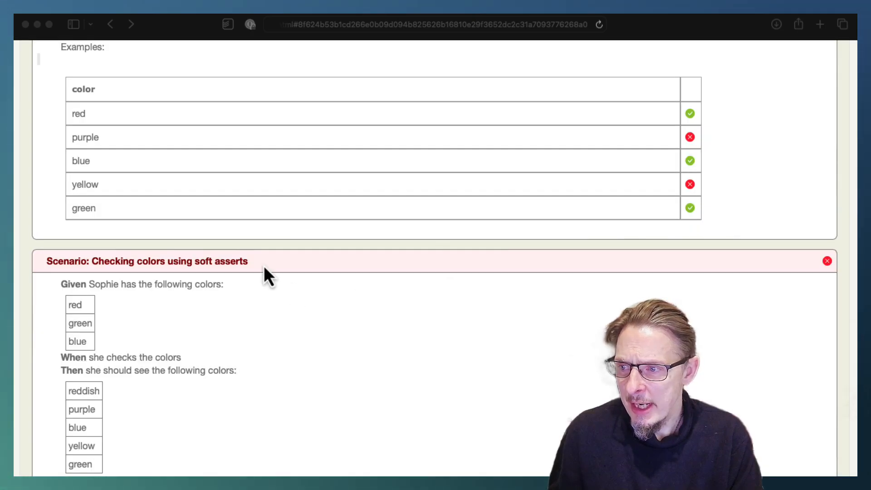
# Step: Inspect the soft-asserts scenario's failing Then step showing one AssertionError for reddish
pyautogui.scroll(-3)
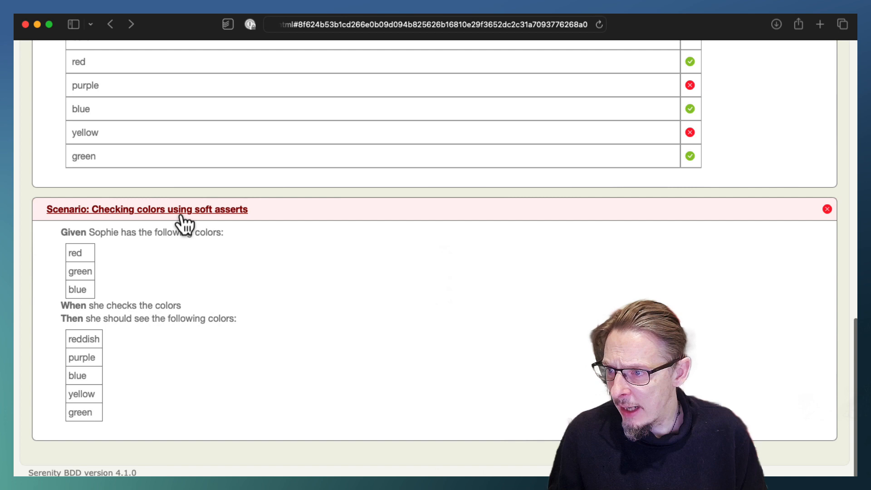
pyautogui.click(147, 209)
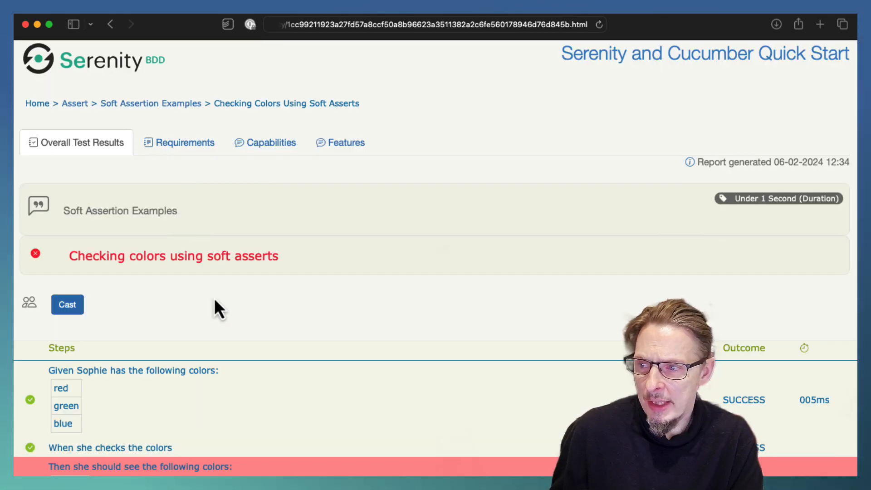
pyautogui.scroll(-3)
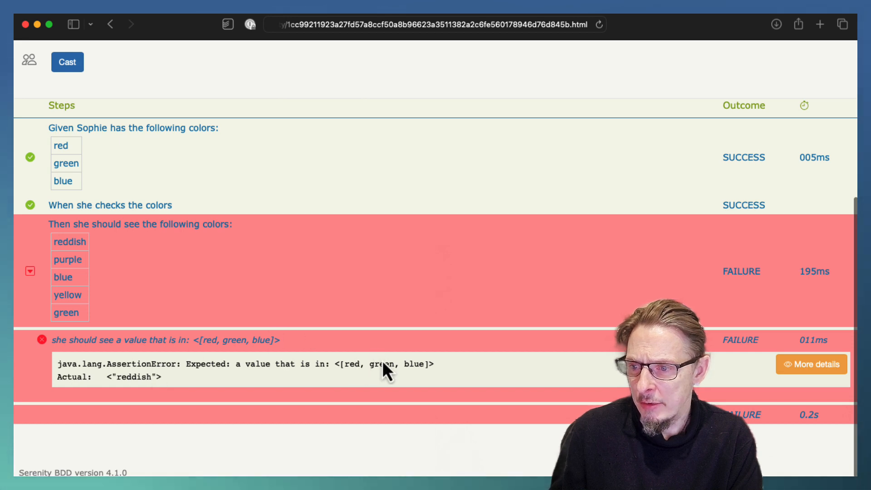
pyautogui.doubleClick(131, 376)
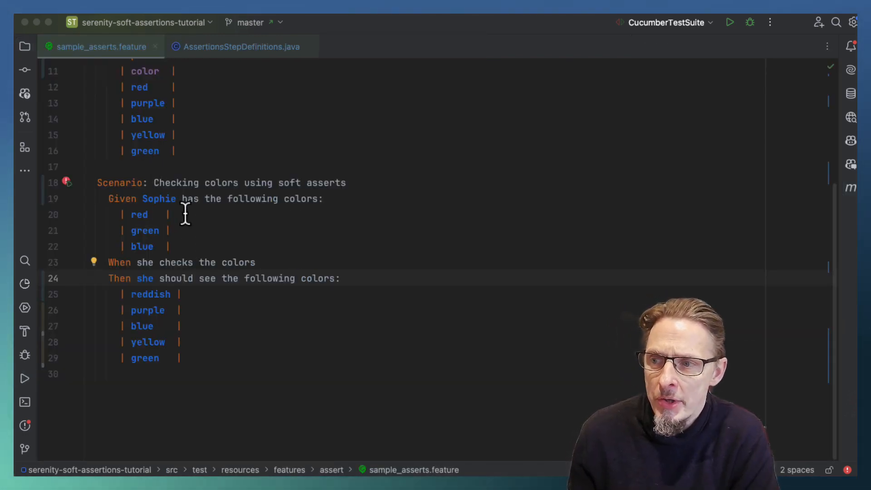
pyautogui.moveTo(130, 294)
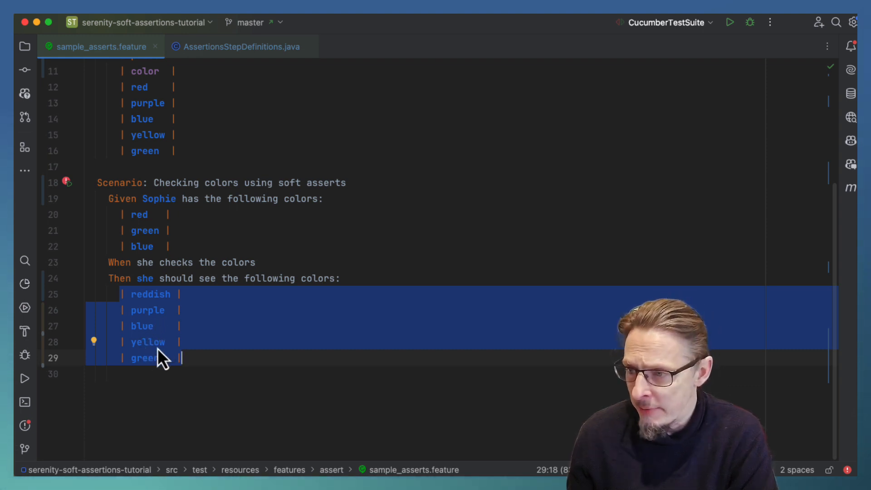
pyautogui.click(222, 310)
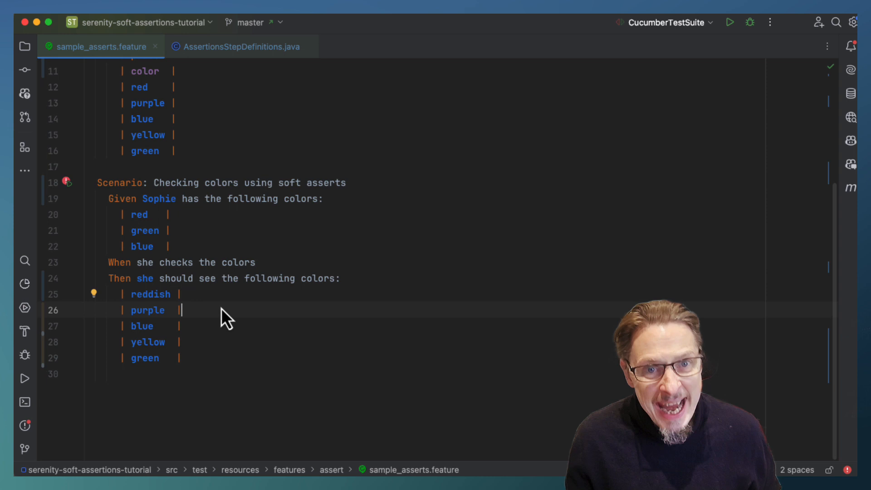
pyautogui.click(241, 47)
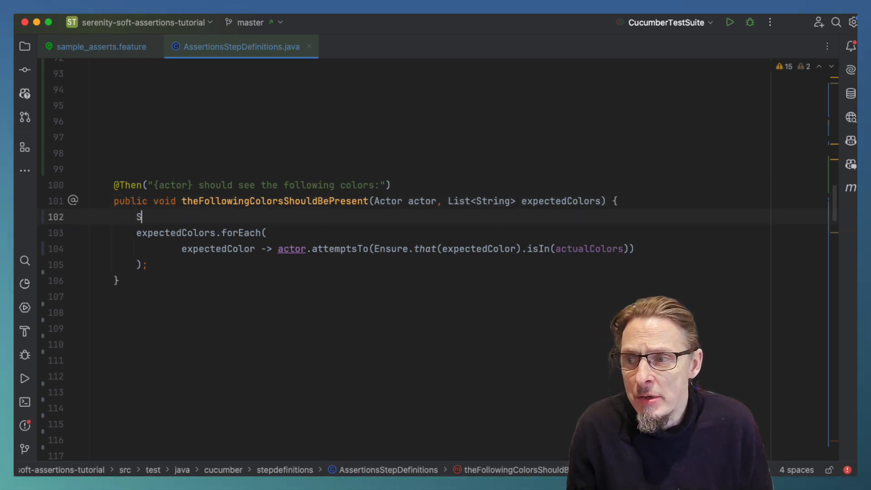
# Step: Wrap the loop with Ensure.enableSoftAssertions() before and Ensure.reportSoftAssertions() after
pyautogui.write('Ensure.enableSoftAssertions();')
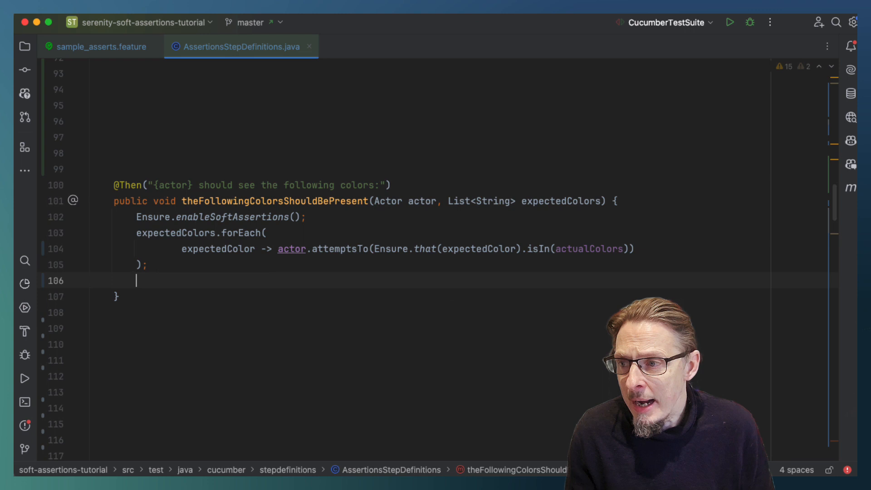
pyautogui.write('E')
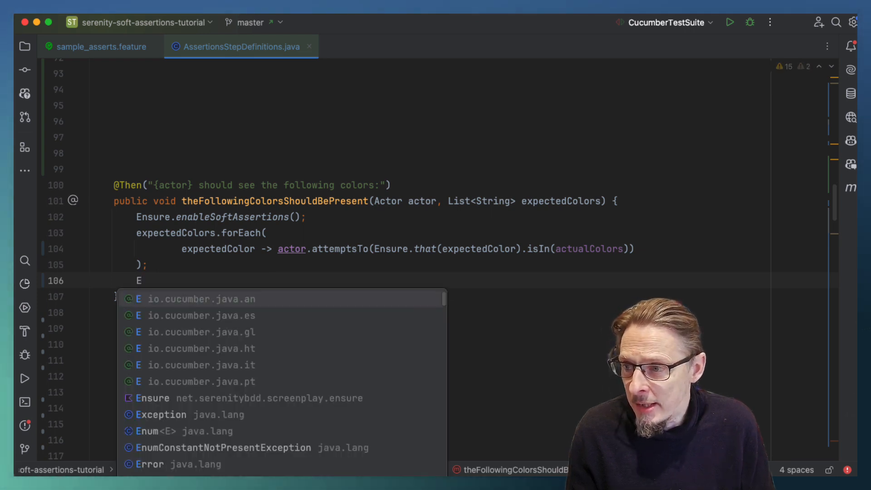
pyautogui.write('nsure.reportSoftAssertions();')
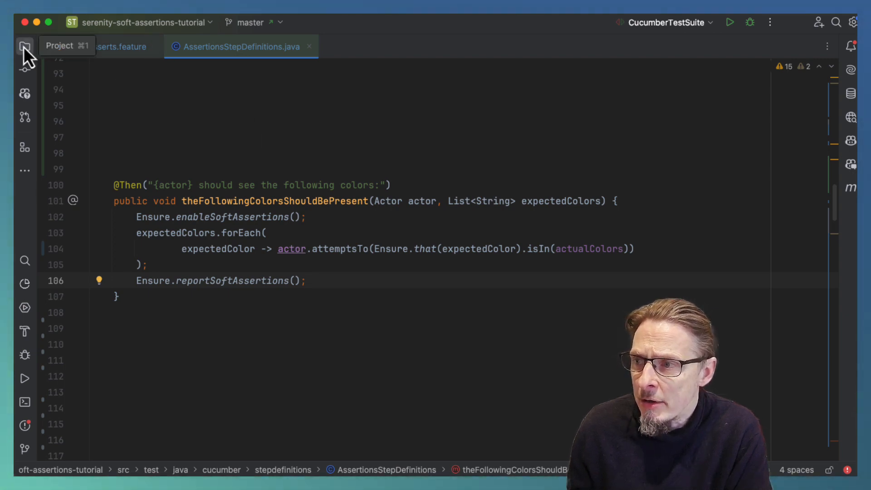
# Step: Rerun CucumberTestSuite from the Project panel, again getting 3 of 6 tests failing
pyautogui.rightClick(117, 194)
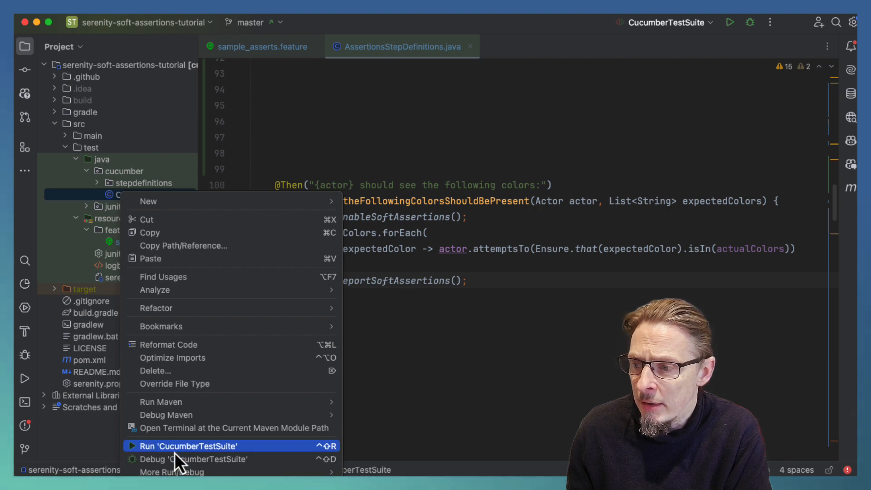
pyautogui.click(188, 446)
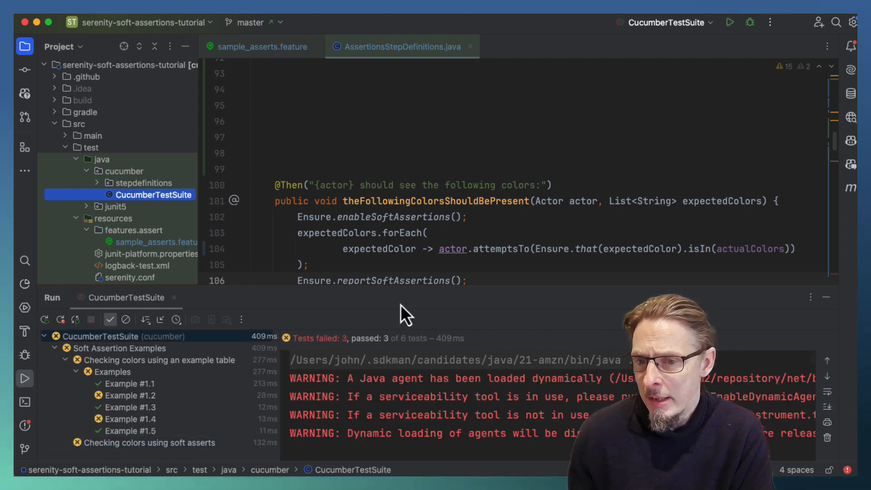
pyautogui.click(849, 186)
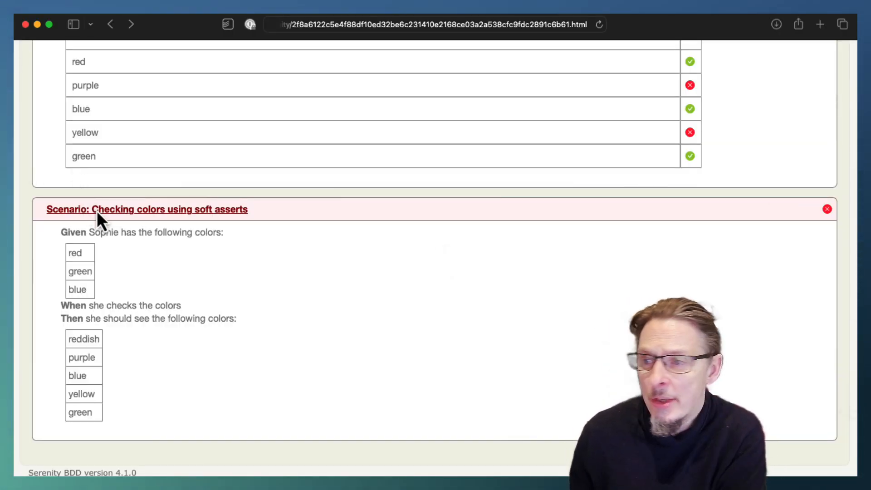
# Step: Expand the soft-asserts scenario's failing Then step to list its individual check results
pyautogui.click(146, 210)
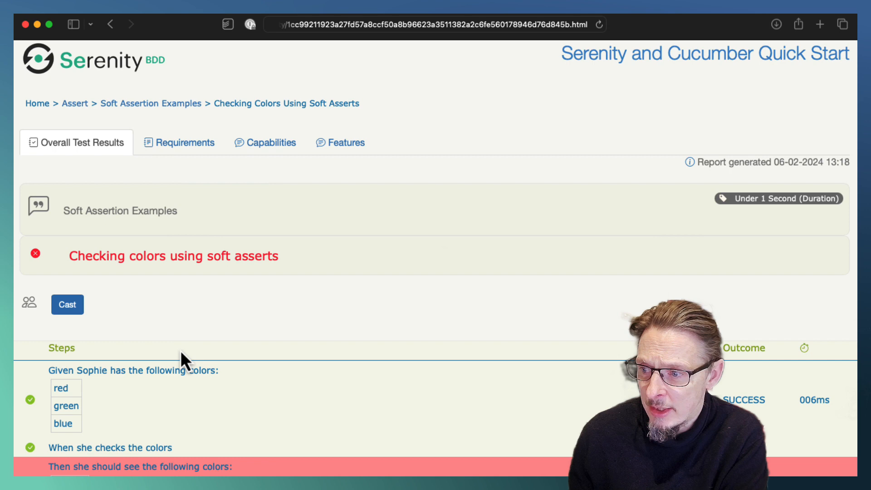
pyautogui.scroll(-3)
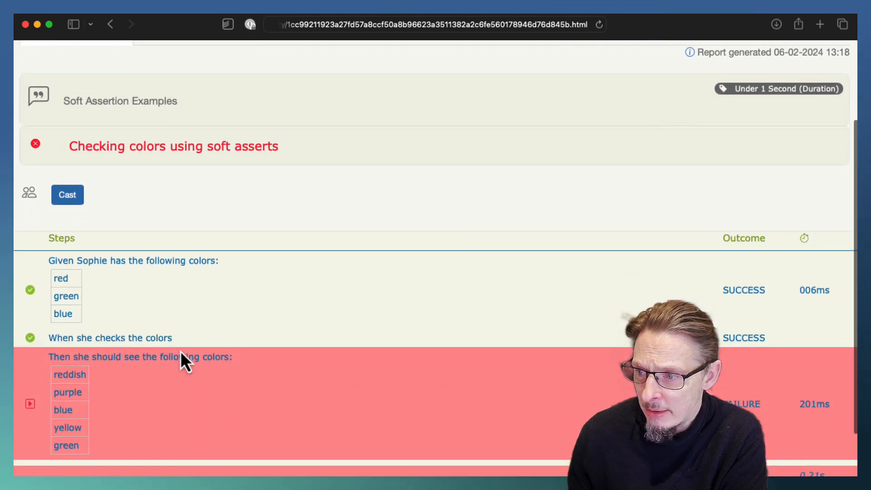
pyautogui.scroll(-3)
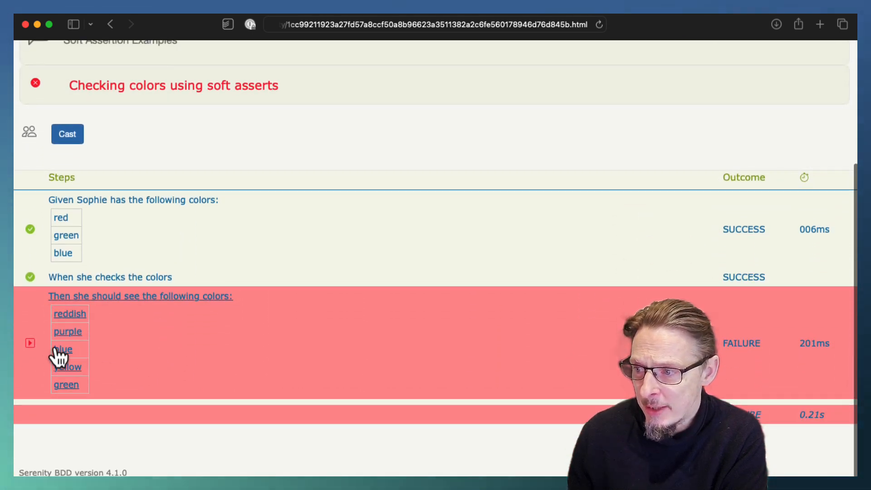
pyautogui.click(30, 343)
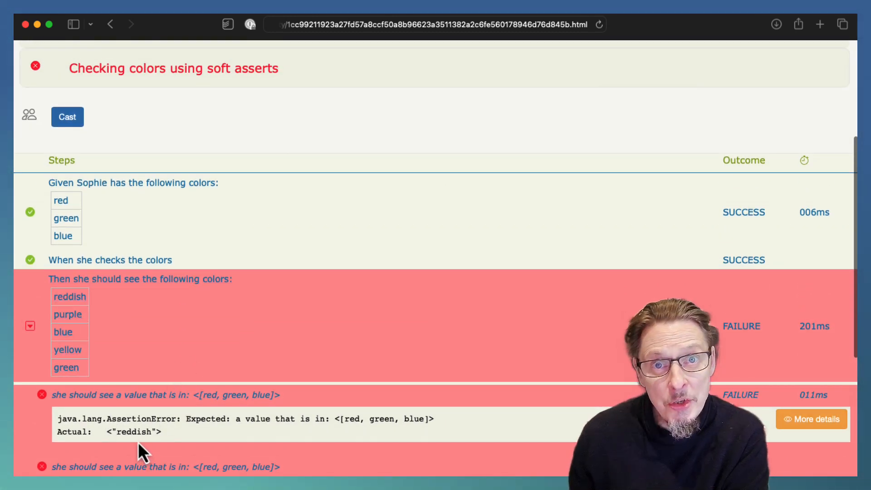
# Step: Scroll through the three separate AssertionErrors for reddish, purple and yellow
pyautogui.scroll(-3)
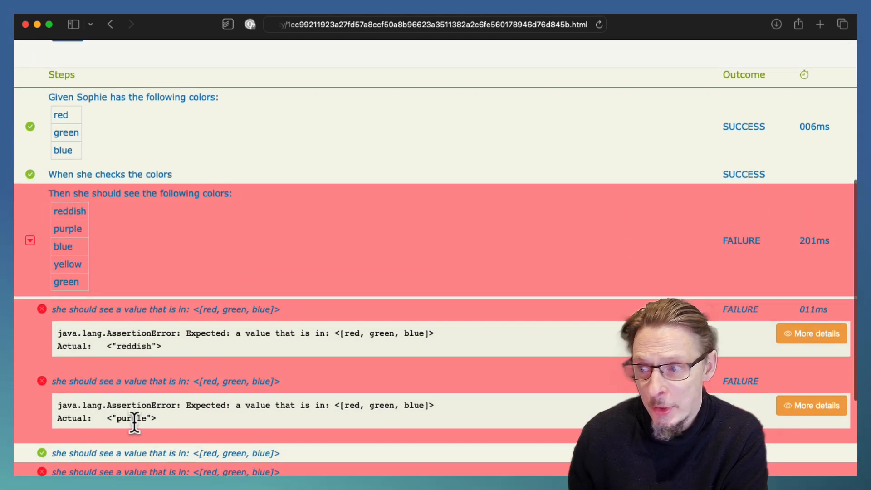
pyautogui.scroll(-3)
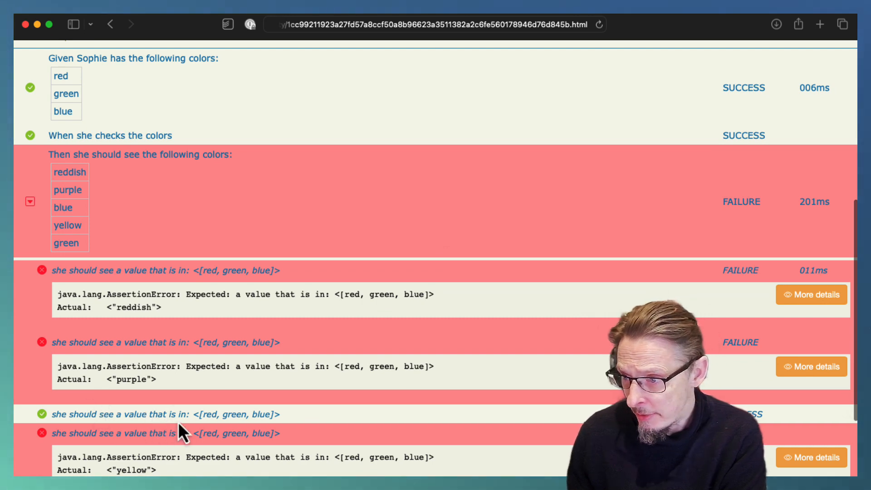
pyautogui.scroll(-3)
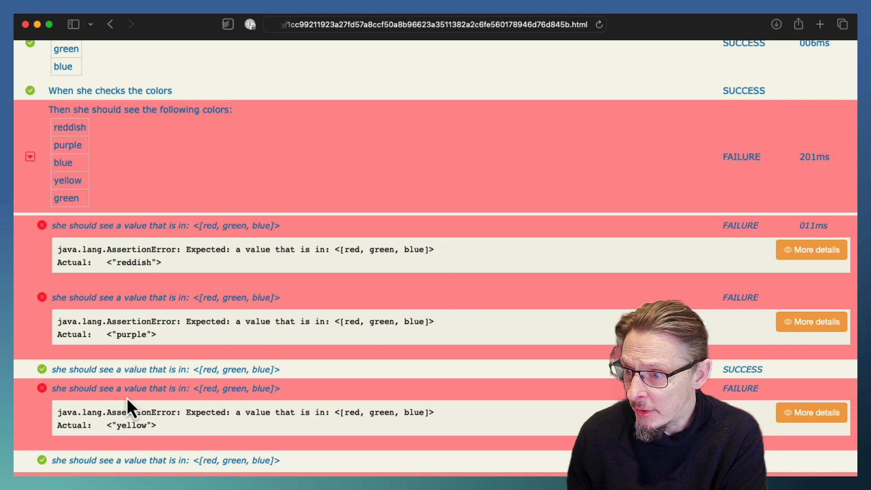
pyautogui.scroll(-3)
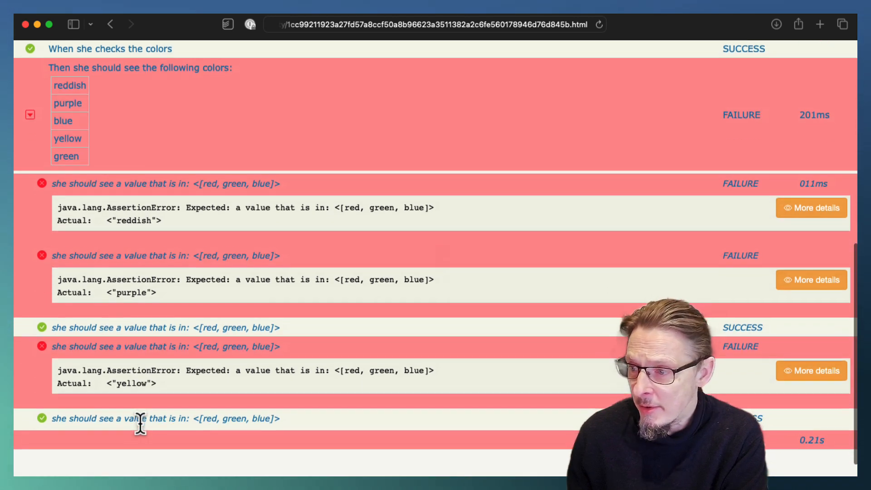
pyautogui.scroll(-3)
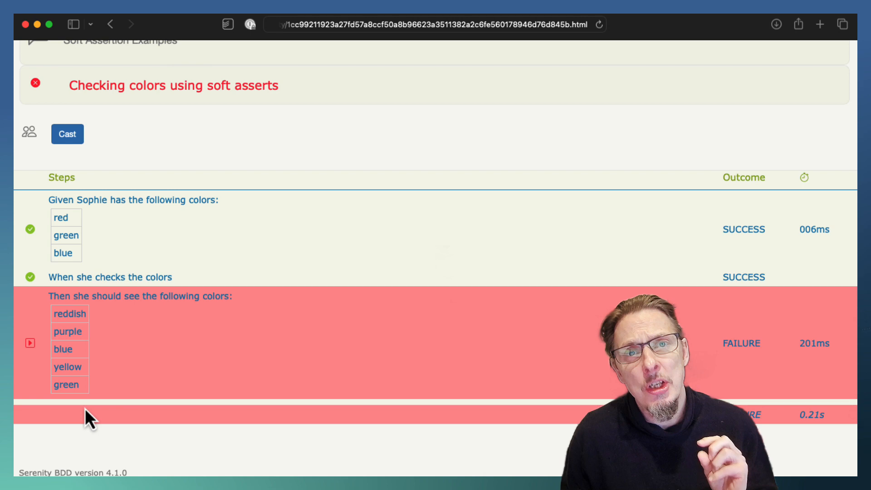
pyautogui.moveTo(148, 392)
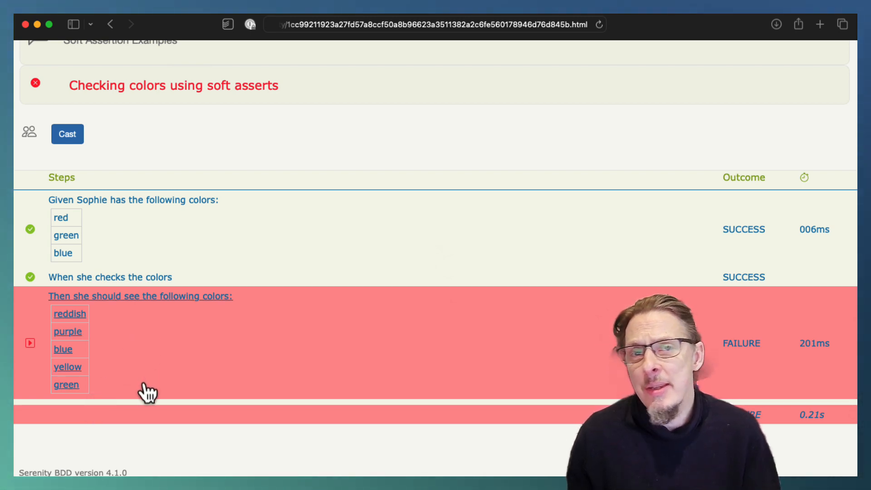
pyautogui.moveTo(161, 309)
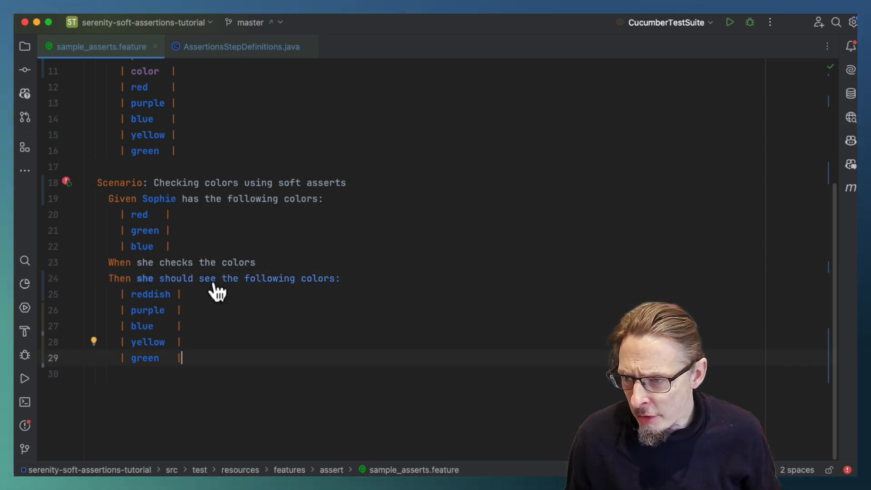
# Step: Add the step 'And she should see her favorite colors' to the scenario in sample_asserts.feature
pyautogui.click(238, 46)
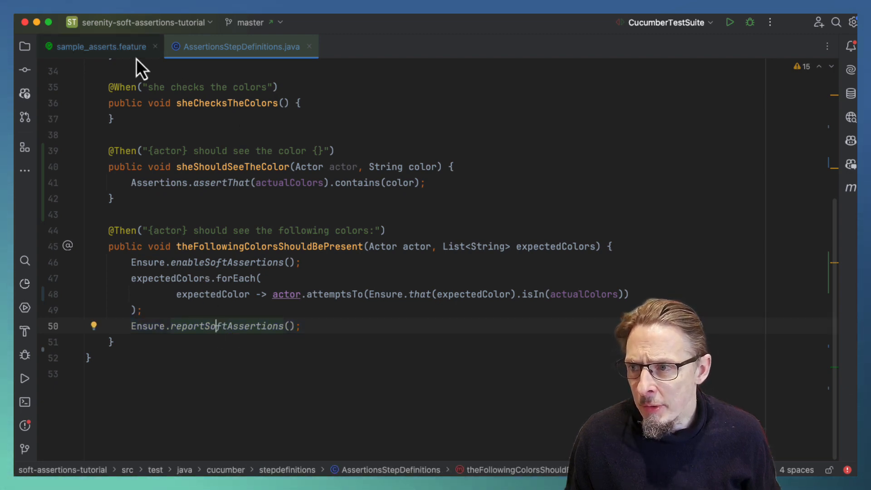
pyautogui.click(101, 46)
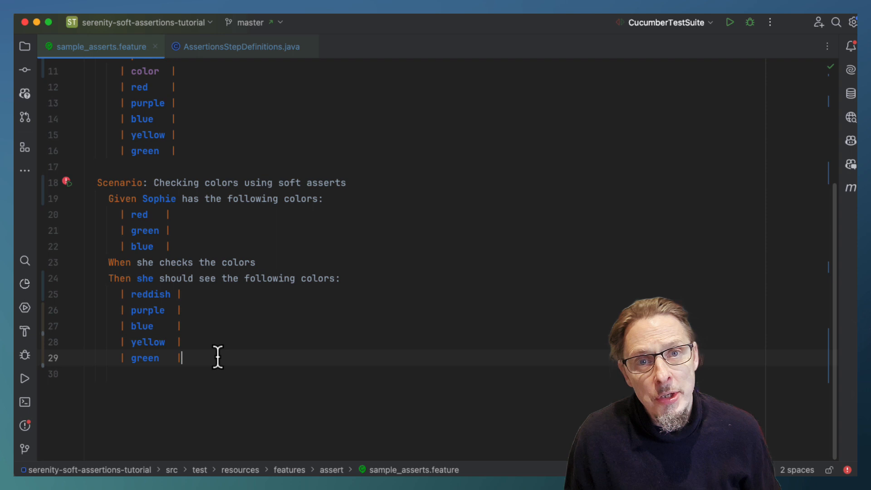
pyautogui.write('W')
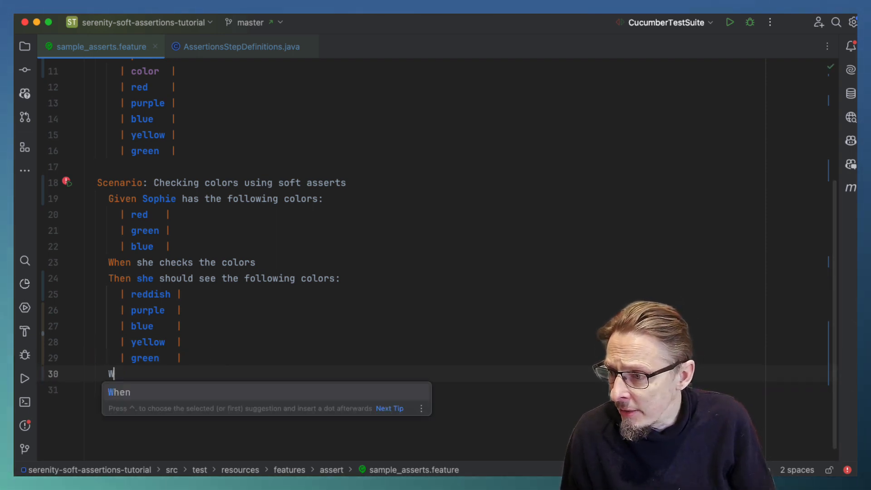
pyautogui.write('And she sho')
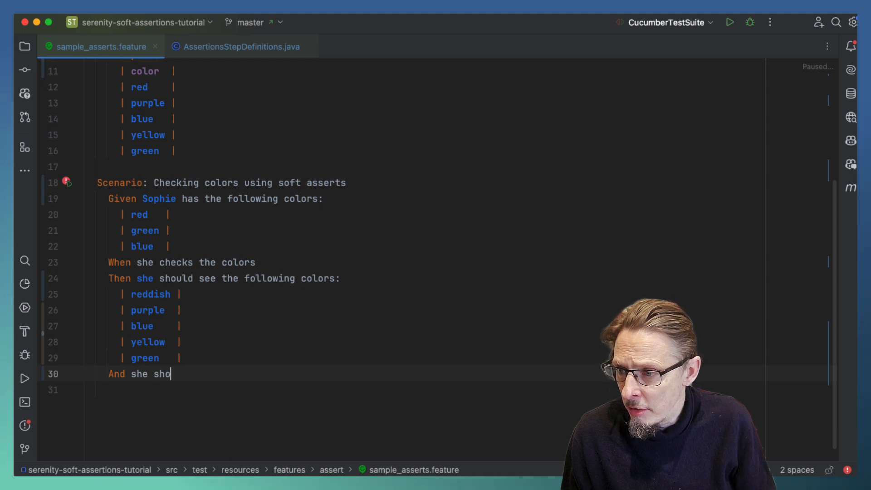
pyautogui.write('uld see')
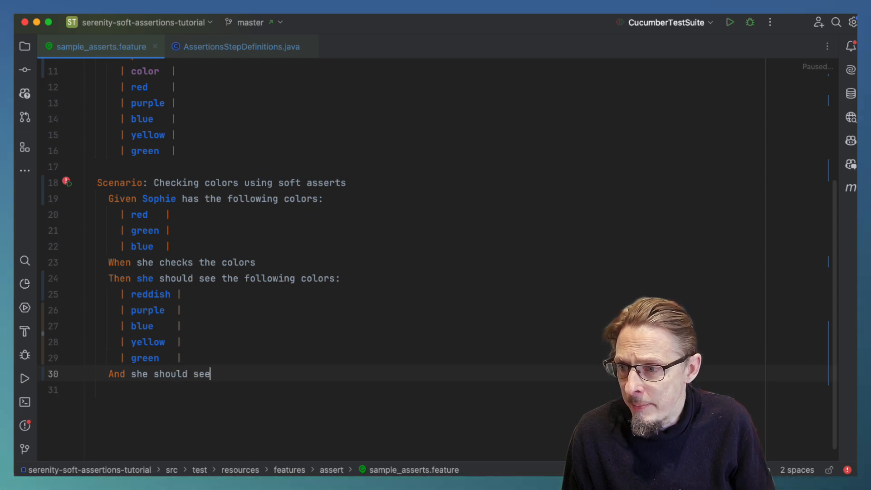
pyautogui.write('her f')
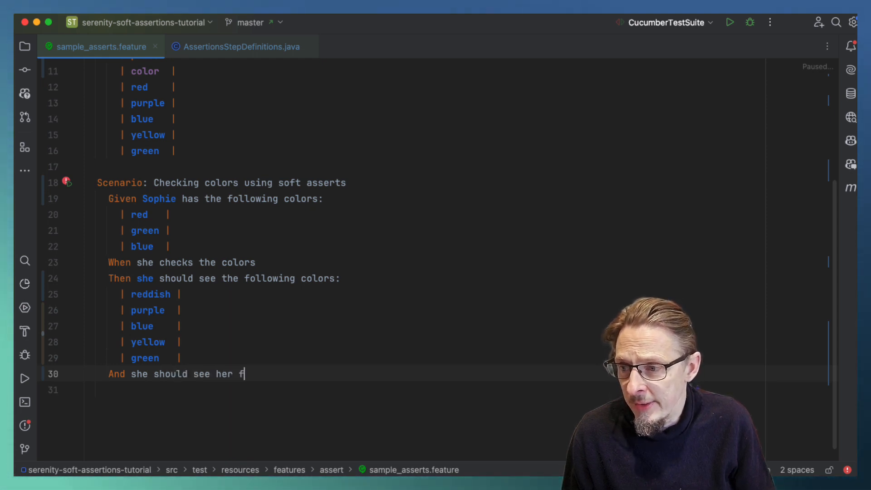
pyautogui.write('avorite')
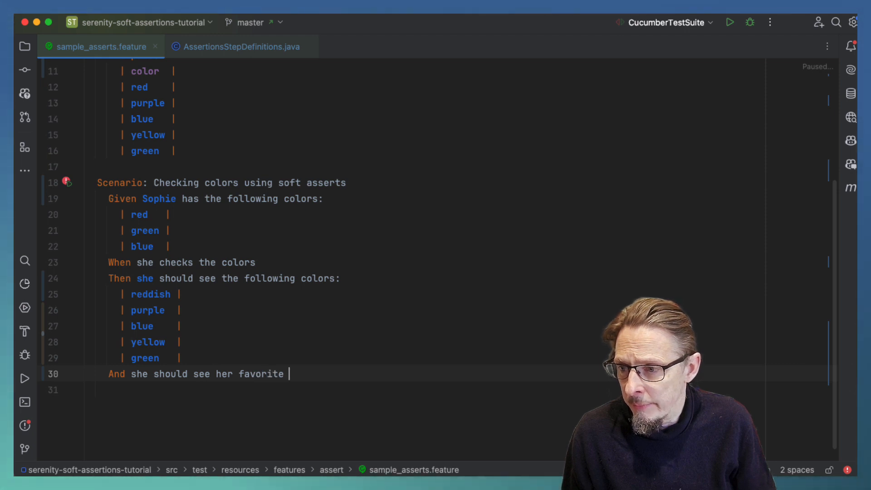
pyautogui.write('colors')
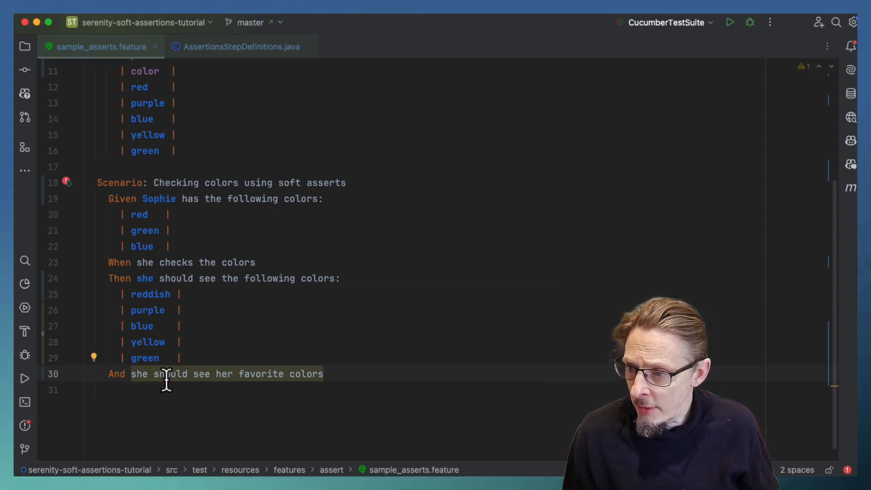
# Step: Generate an empty step definition for the new favorite-colors step
pyautogui.click(236, 46)
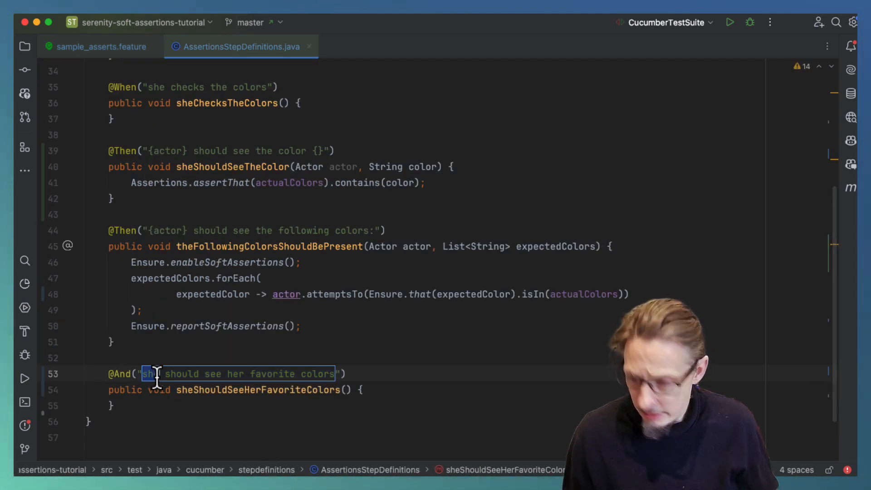
pyautogui.write('{at')
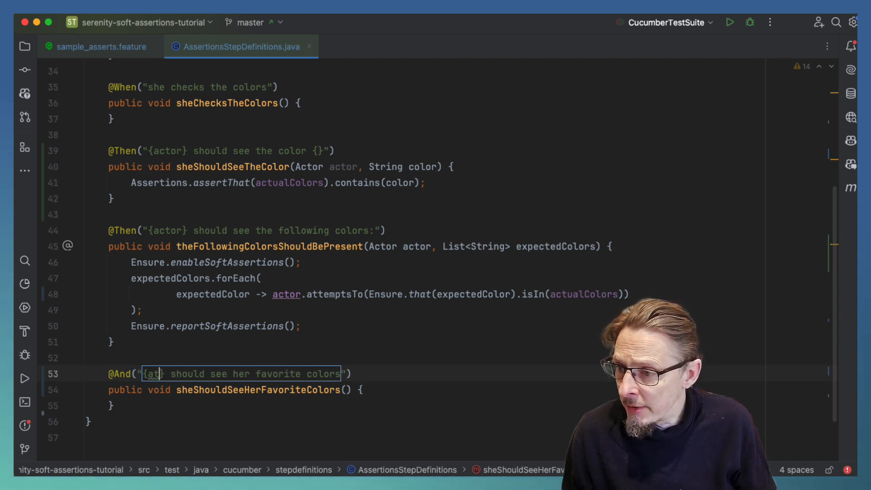
pyautogui.write('actor')
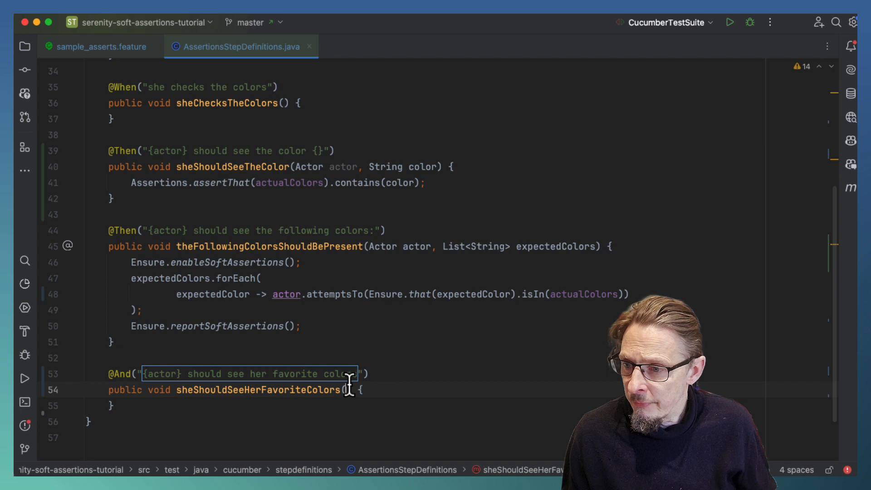
pyautogui.write('Actor ac')
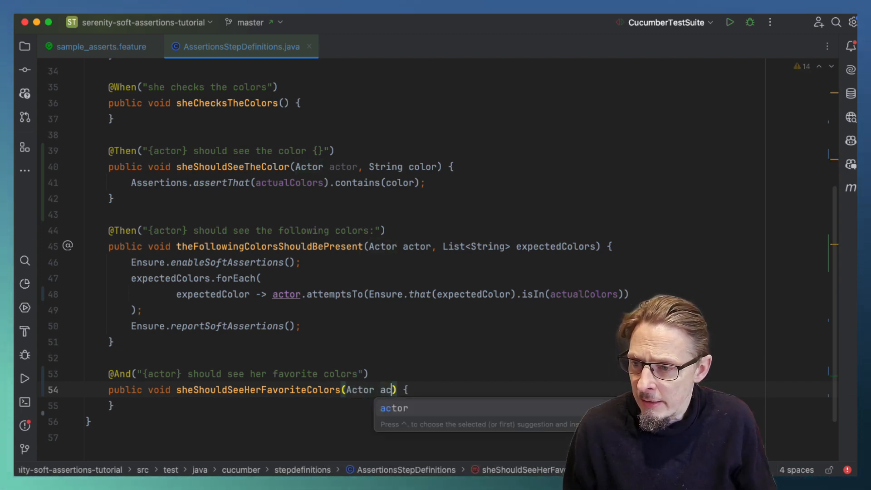
pyautogui.press('Enter')
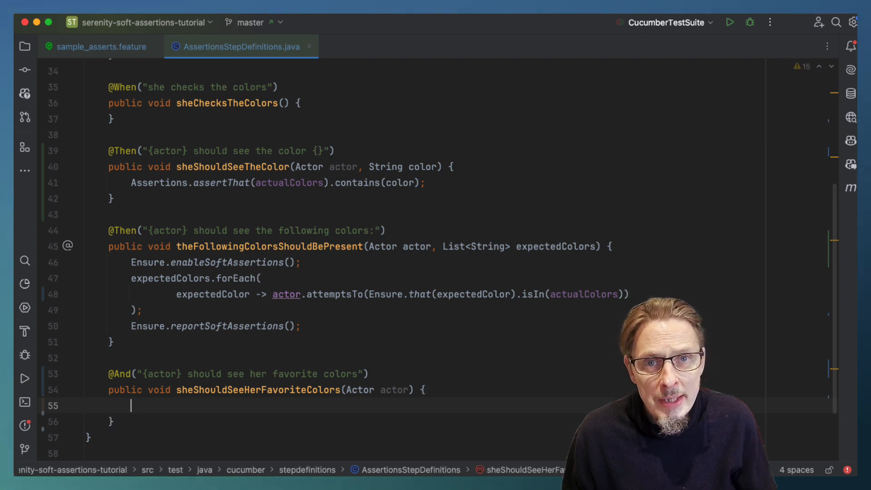
# Step: Have the actor attempt Ensure.that(...).isIn(actualColors) for green, pink and red
pyautogui.write('actor.')
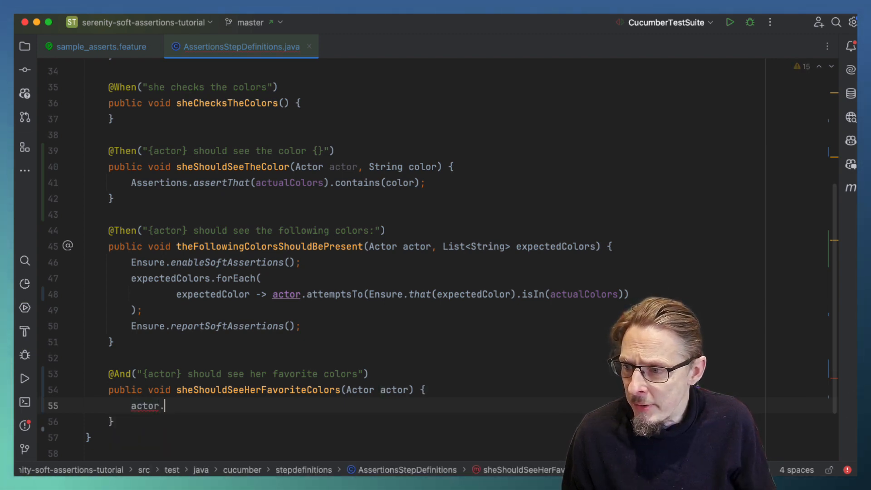
pyautogui.write('.')
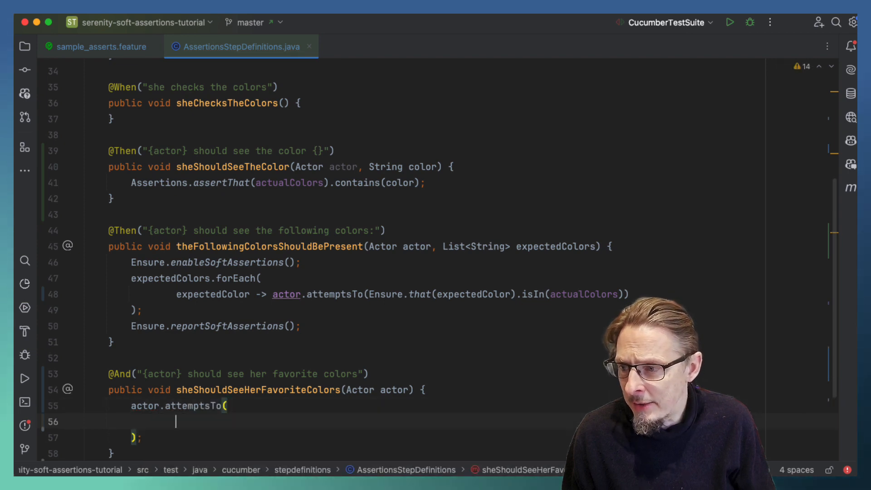
pyautogui.write('Ensure.')
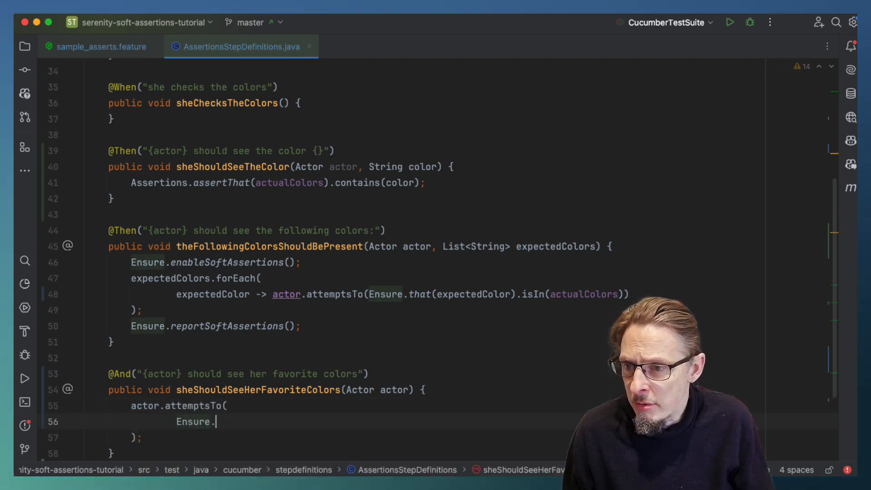
pyautogui.write('that()')
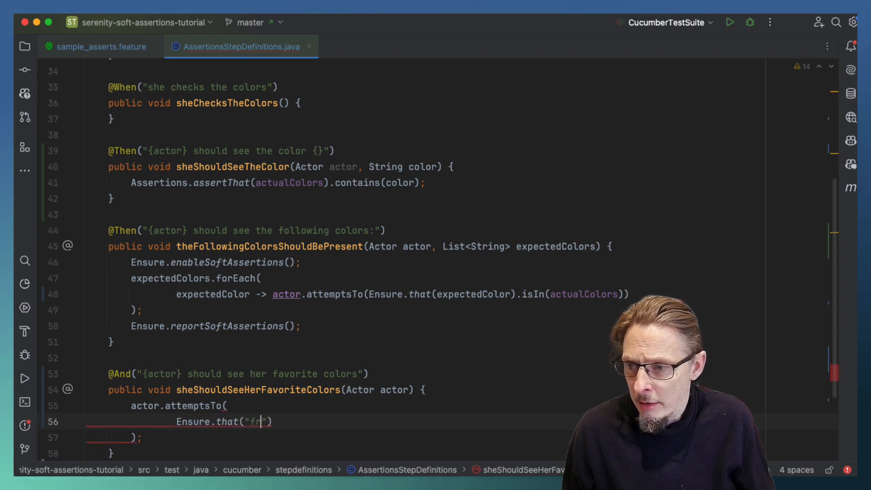
pyautogui.write('green')
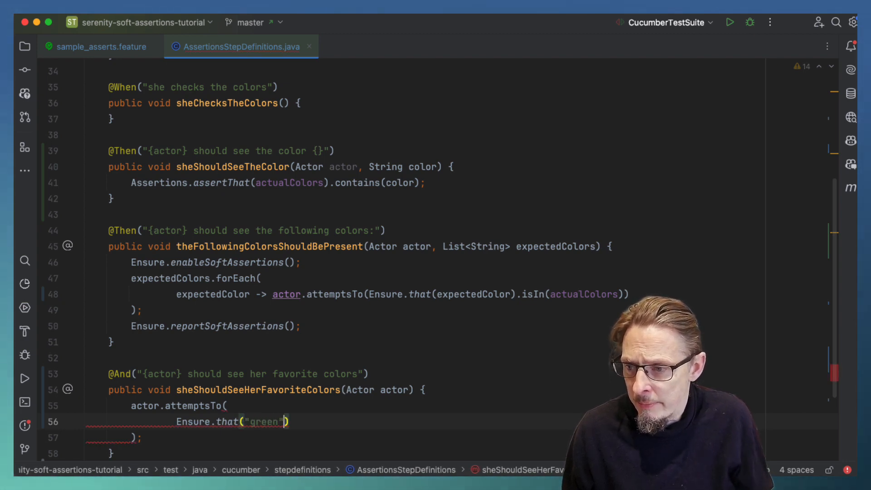
pyautogui.write('.isIn(actualColors),')
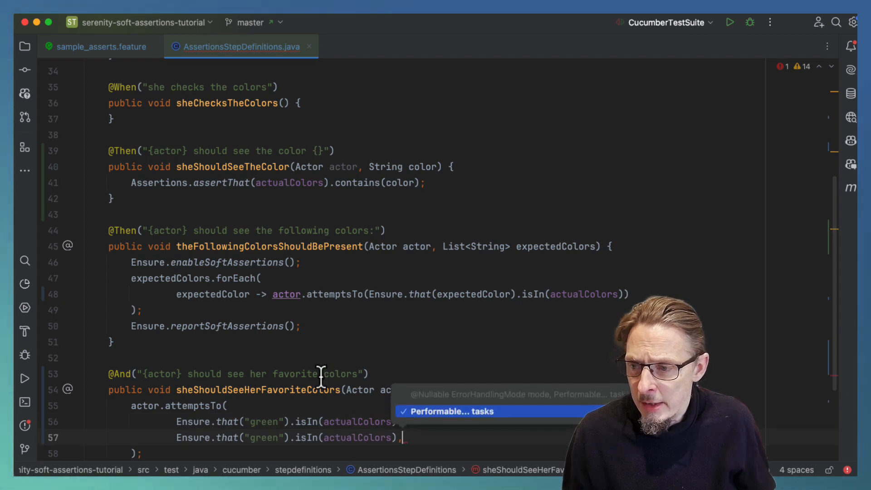
pyautogui.write('pink')
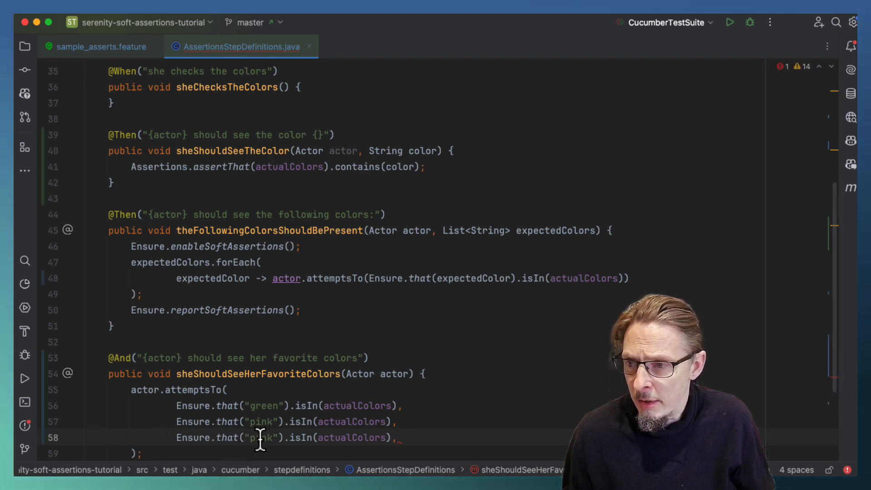
pyautogui.write('r')
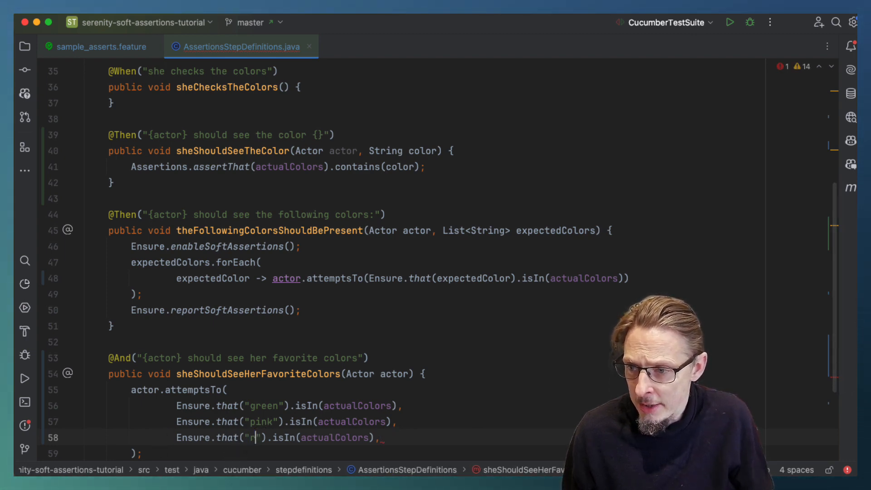
pyautogui.write('ed')
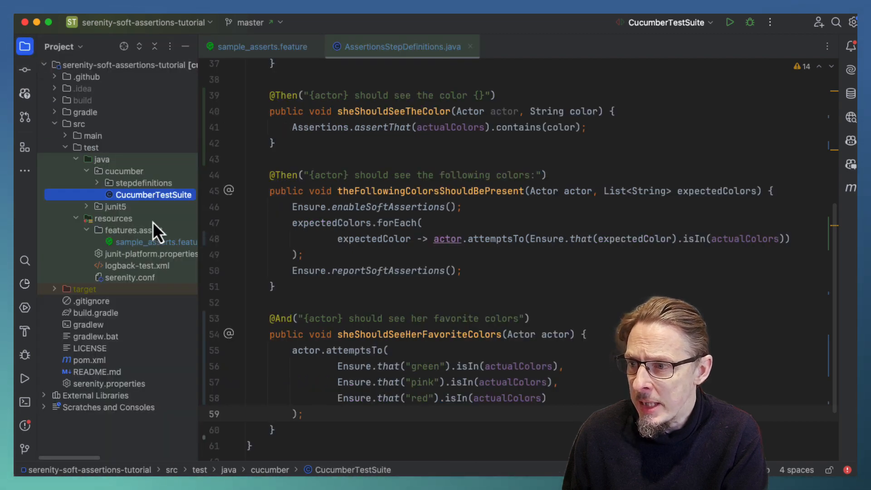
pyautogui.rightClick(155, 194)
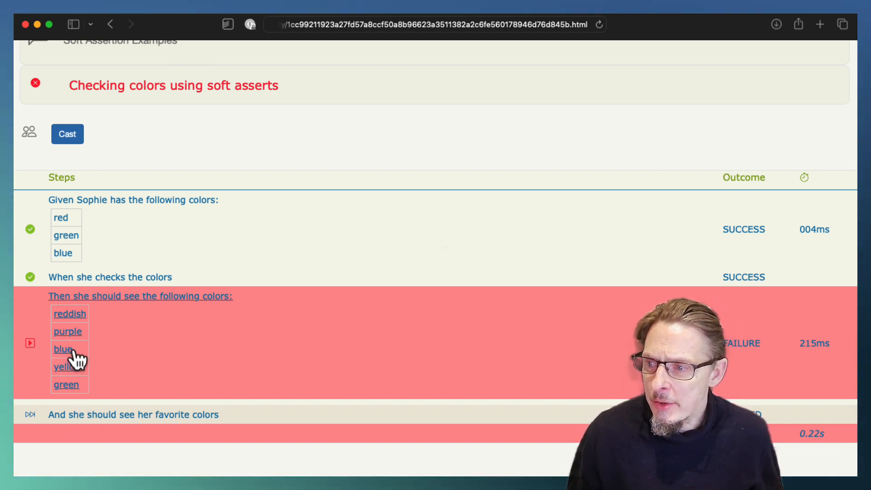
pyautogui.moveTo(70, 427)
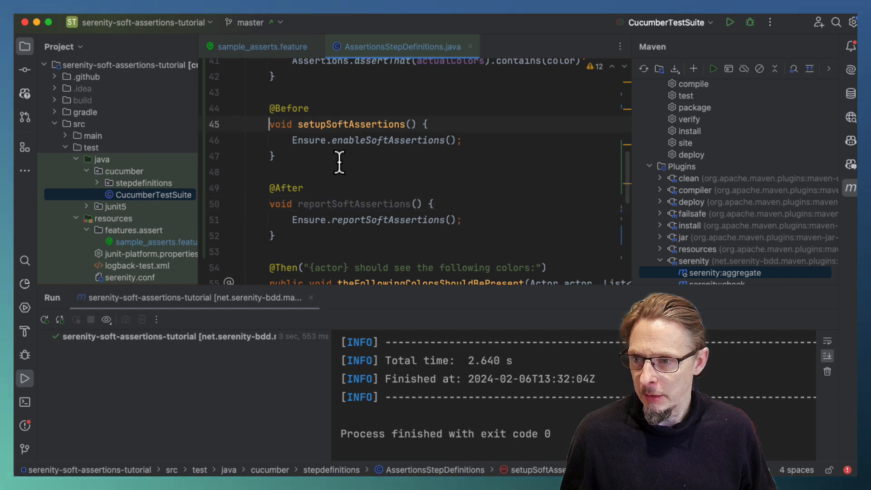
# Step: Select the Ensure.enableSoftAssertions() and reportSoftAssertions() lines in the colour-check step for removal
pyautogui.scroll(-3)
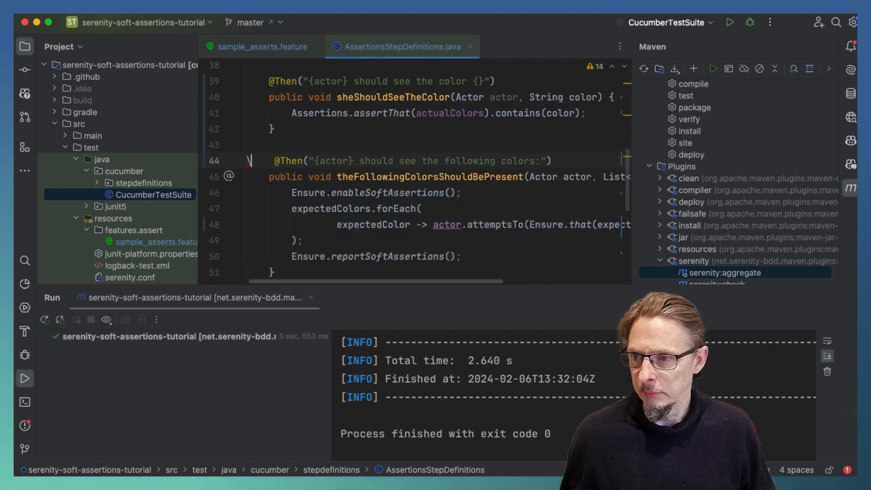
pyautogui.scroll(-3)
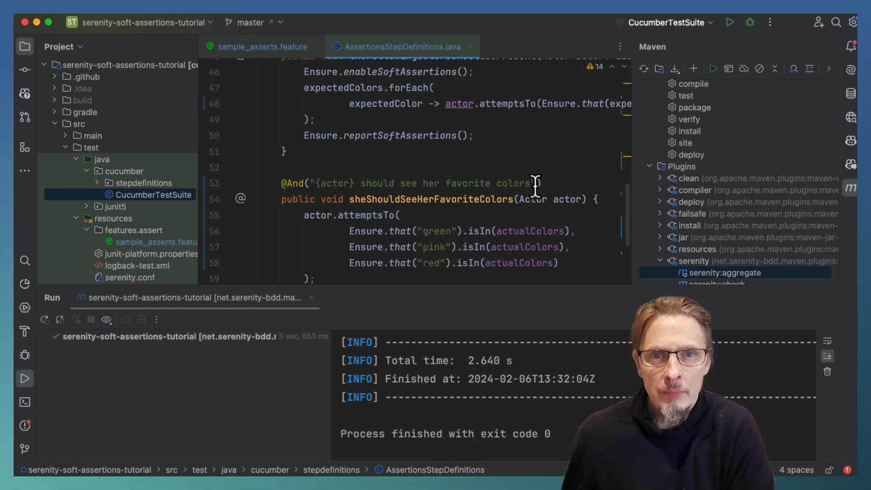
pyautogui.moveTo(432, 155)
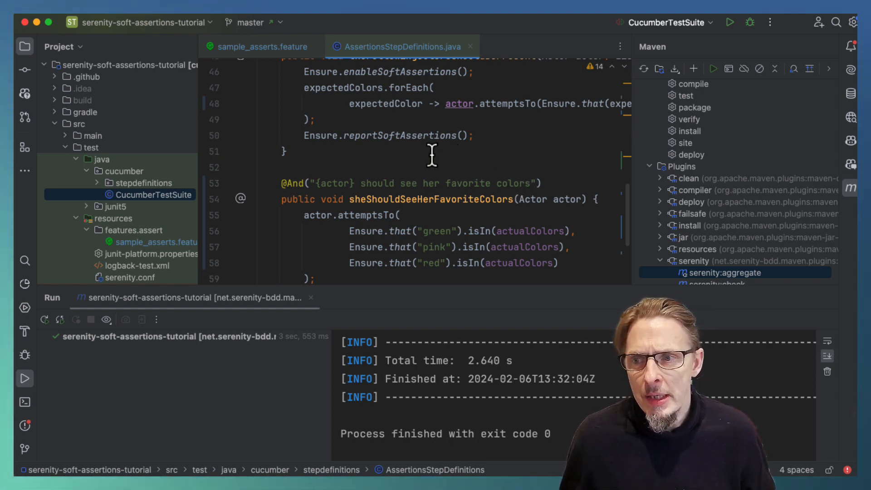
pyautogui.doubleClick(399, 99)
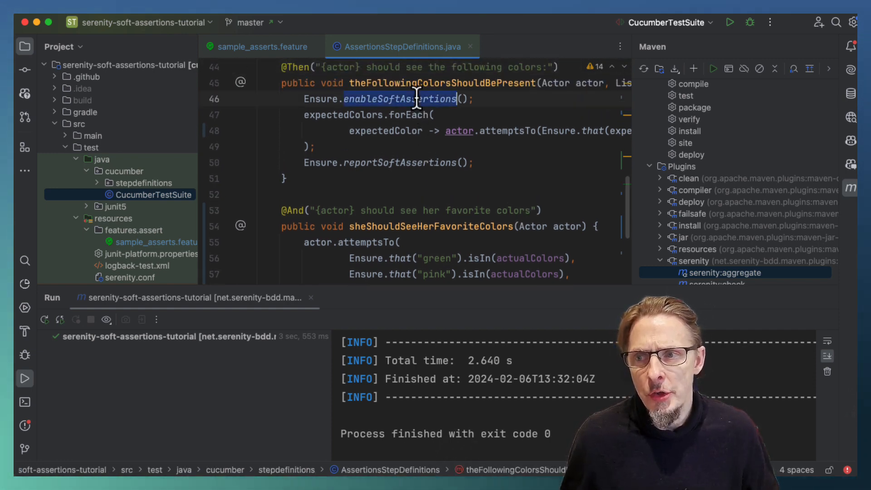
pyautogui.click(400, 99)
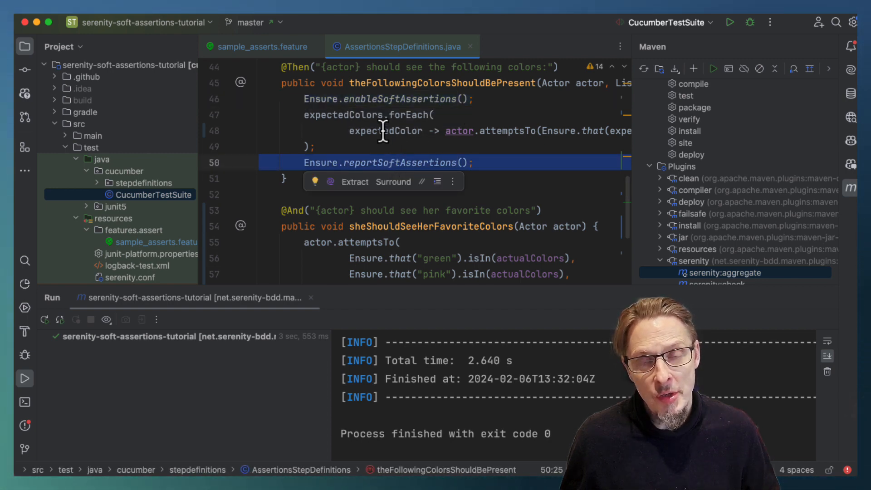
pyautogui.moveTo(382, 131)
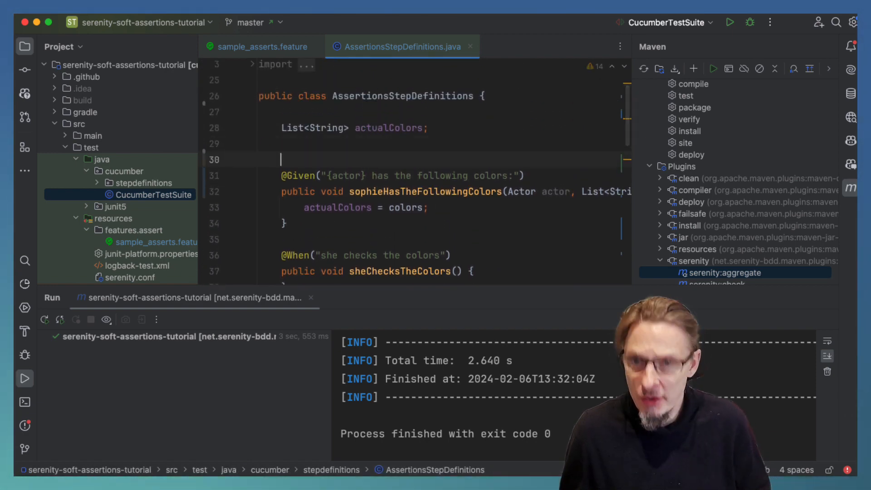
pyautogui.write('@Before')
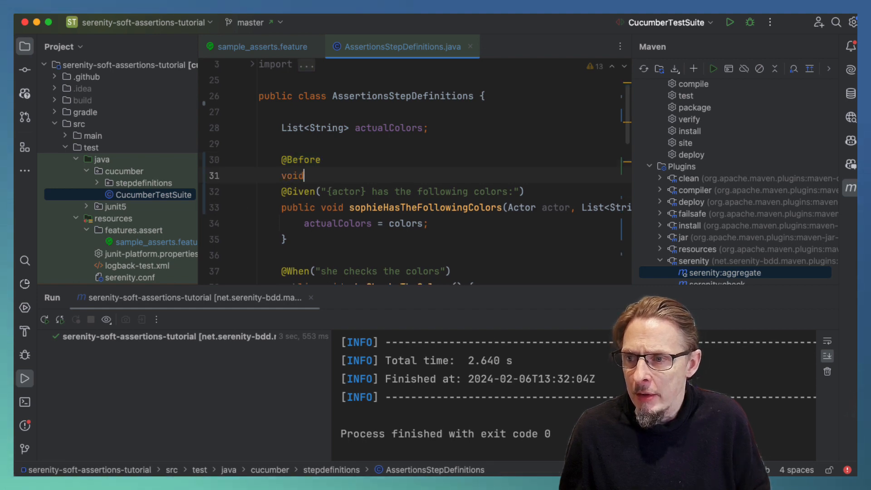
pyautogui.write('setup')
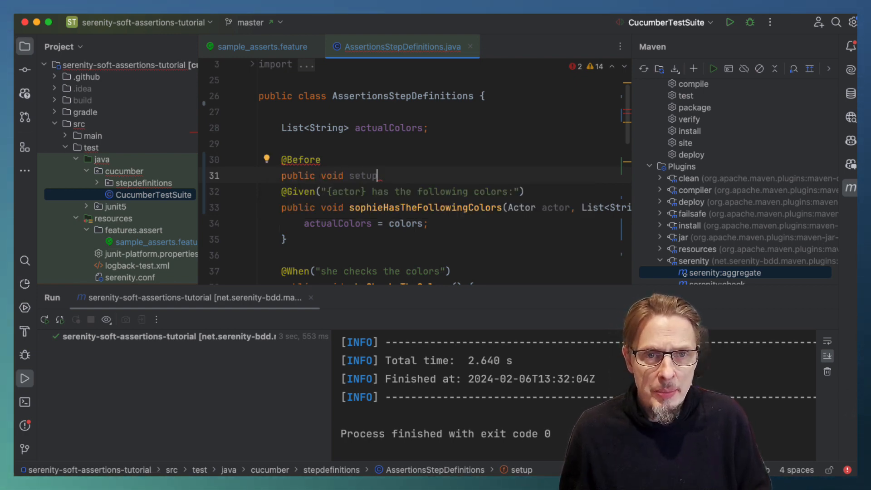
pyautogui.write('Soft')
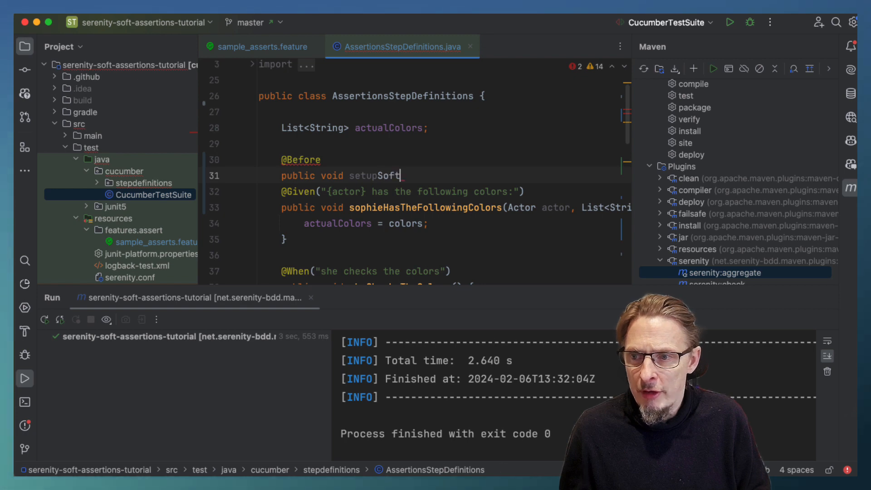
pyautogui.write('Asserts() {')
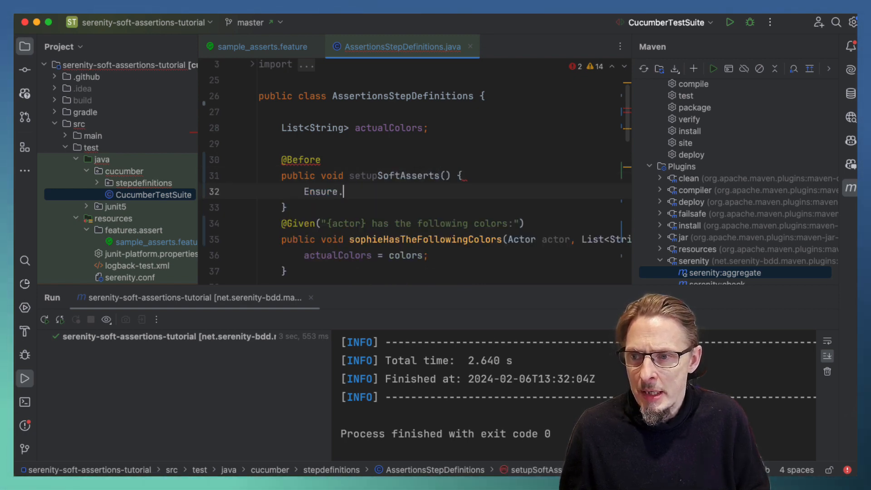
pyautogui.write('enableSoftAssertions();')
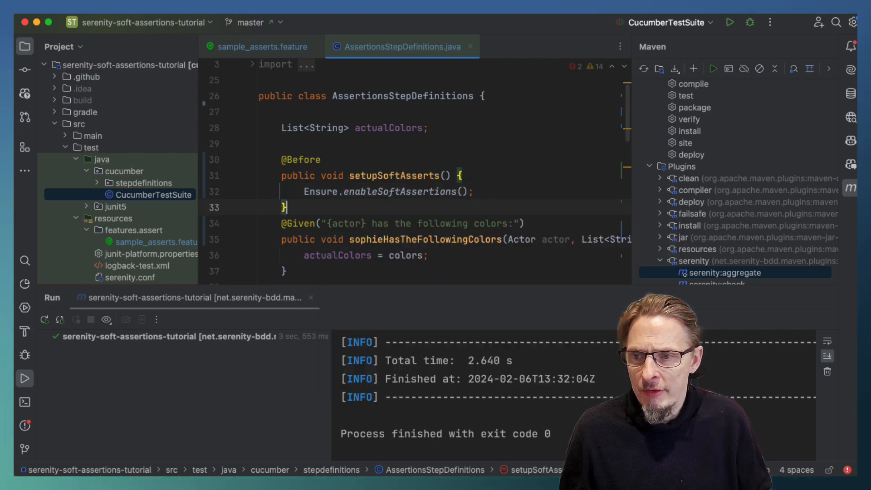
pyautogui.write('@')
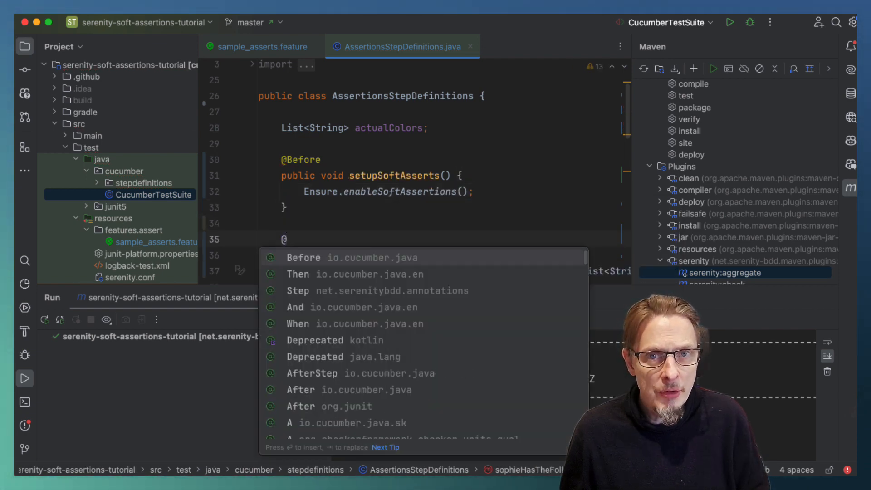
pyautogui.write('Af')
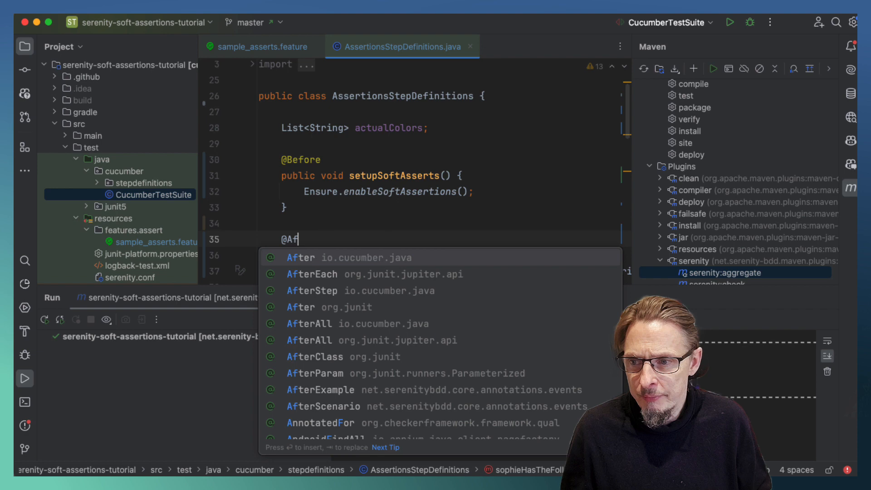
pyautogui.press('Enter')
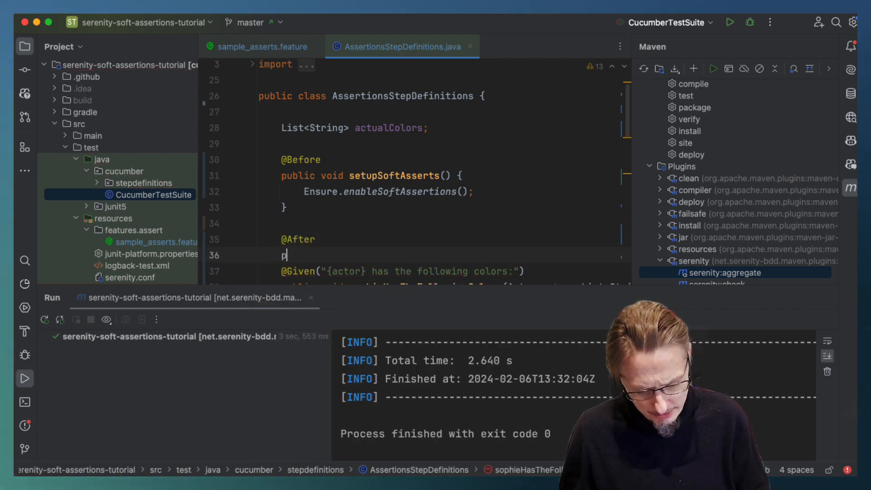
pyautogui.write('ublic void reportS')
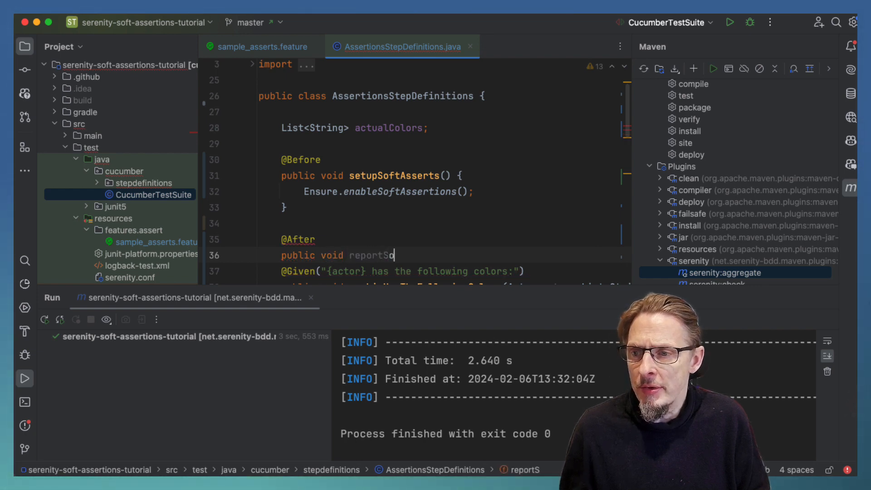
pyautogui.write('oftAsserts() {')
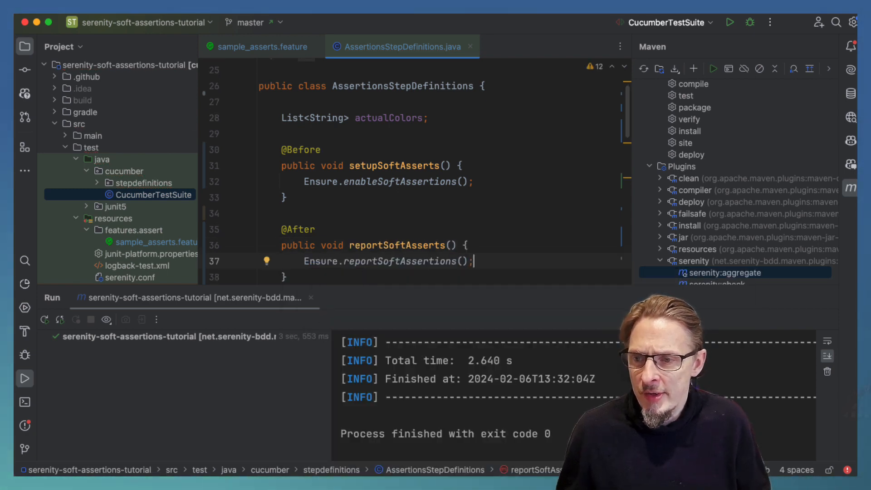
pyautogui.scroll(-3)
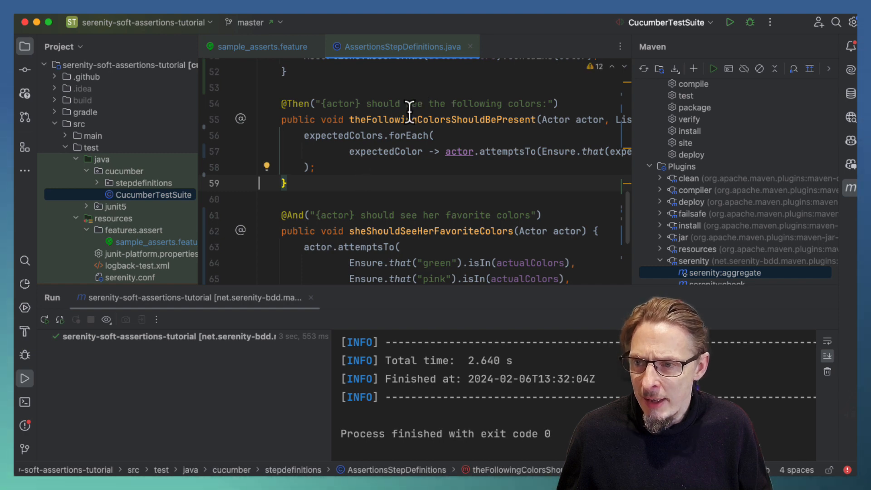
# Step: Re-run CucumberTestSuite and generate the Serenity aggregate report via serenity:aggregate
pyautogui.scroll(-3)
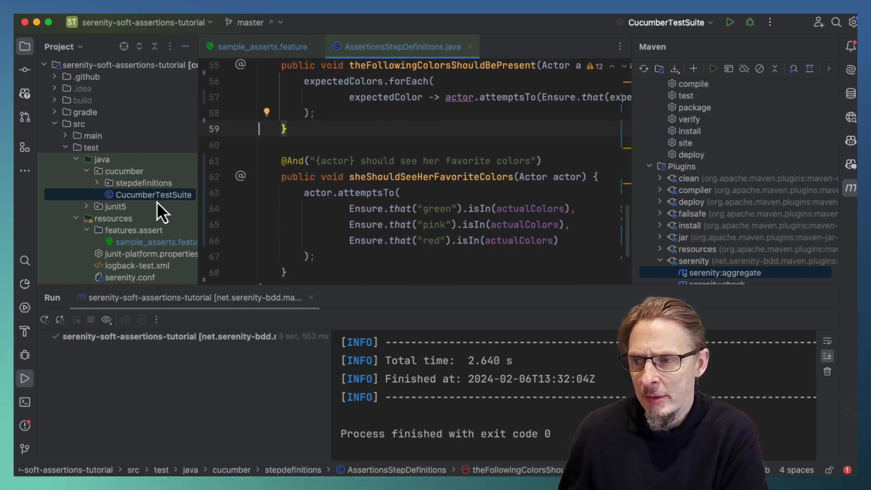
pyautogui.rightClick(152, 194)
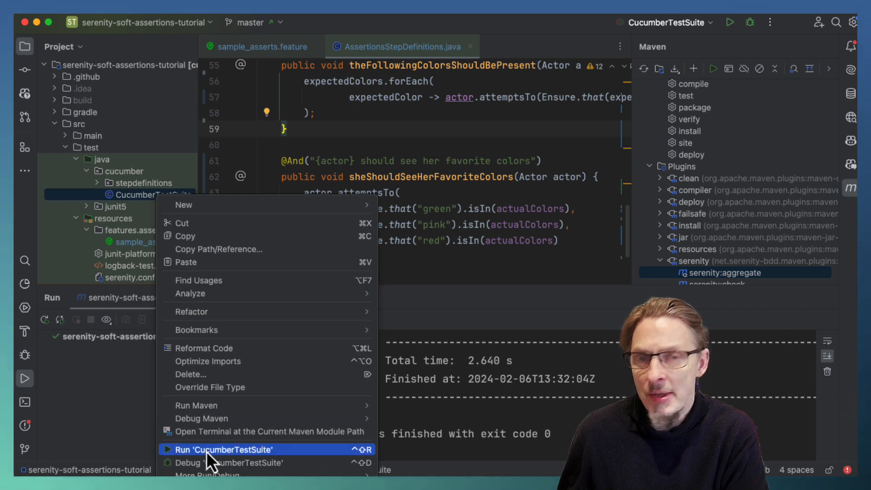
pyautogui.click(224, 448)
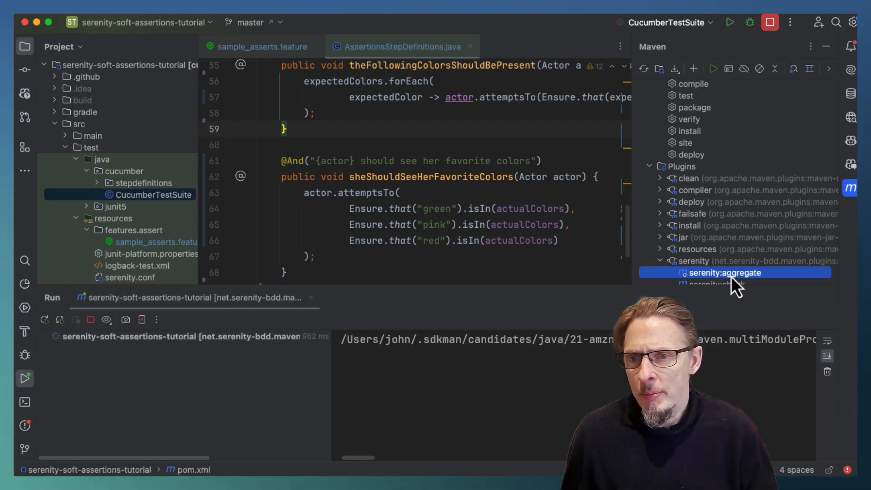
pyautogui.doubleClick(724, 273)
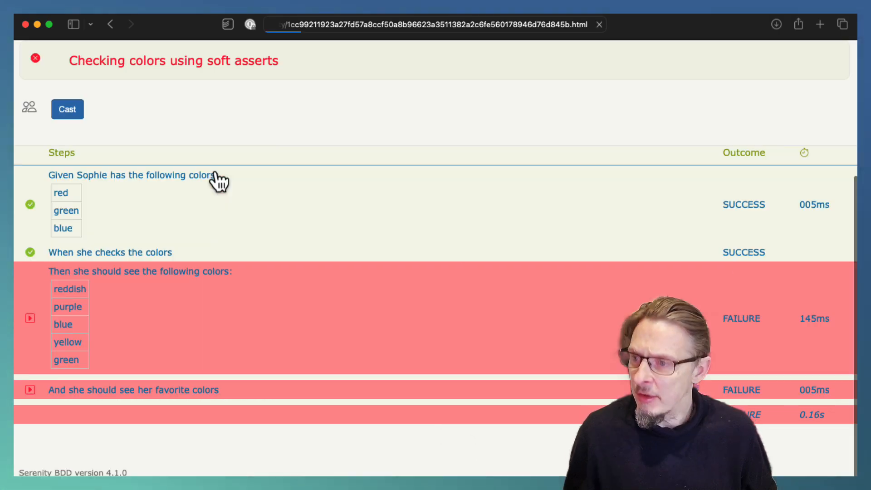
pyautogui.moveTo(310, 280)
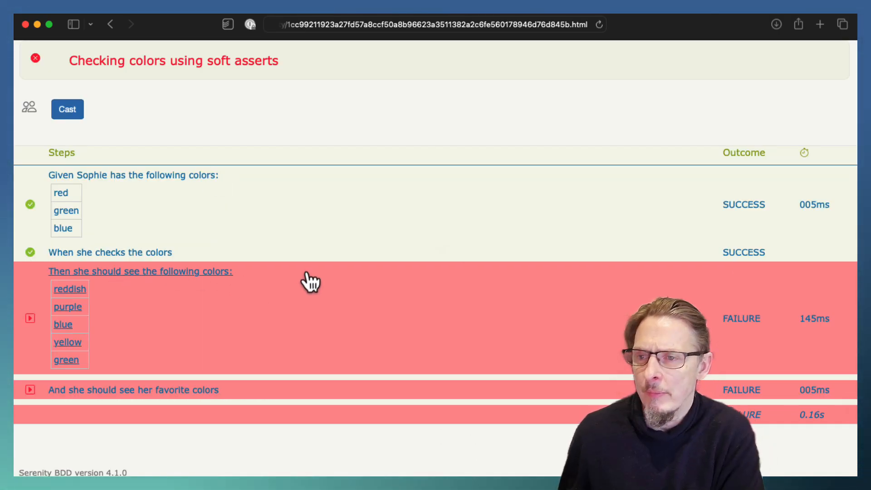
# Step: View the colour-check step's failure details showing reddish, purple and yellow errors, then return to the scenario results
pyautogui.click(110, 24)
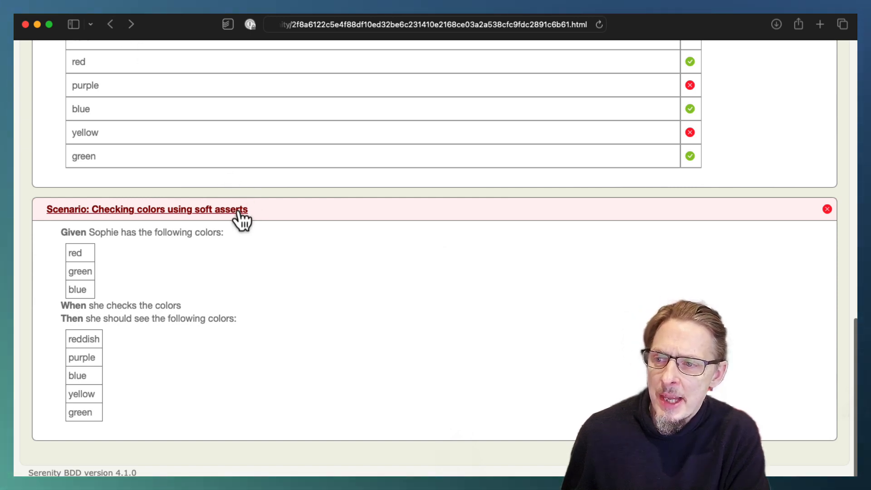
pyautogui.click(147, 209)
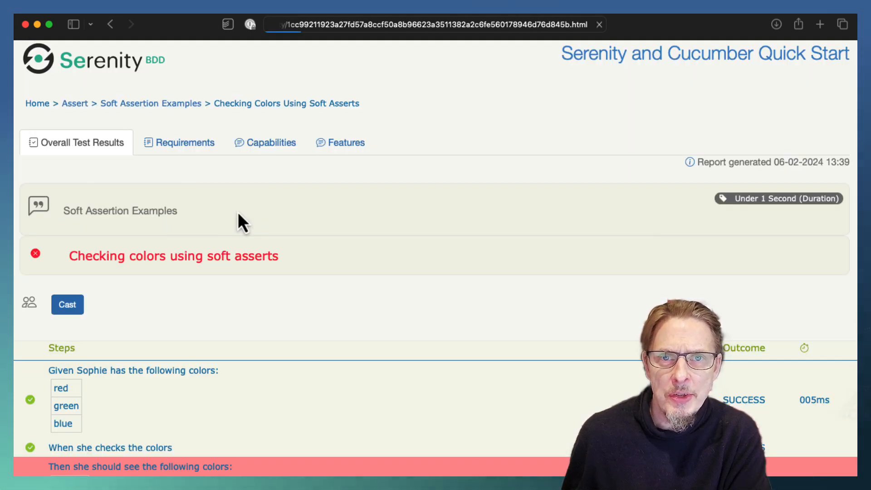
pyautogui.scroll(-3)
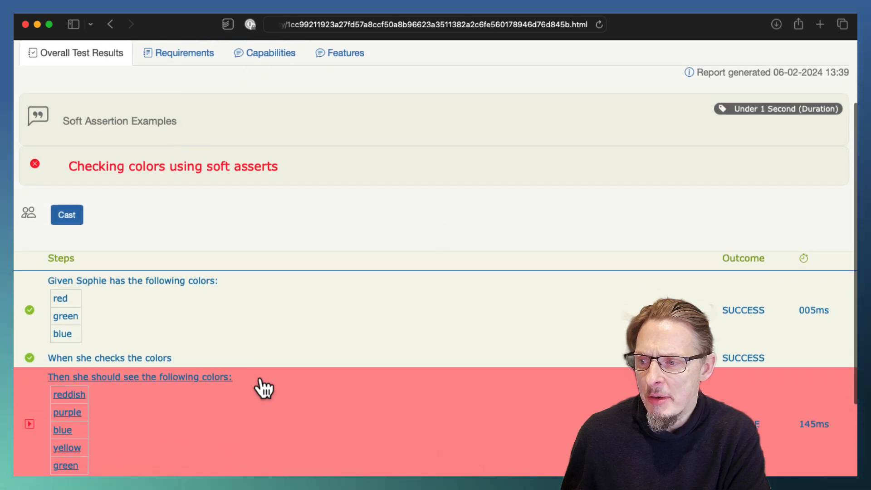
pyautogui.scroll(-3)
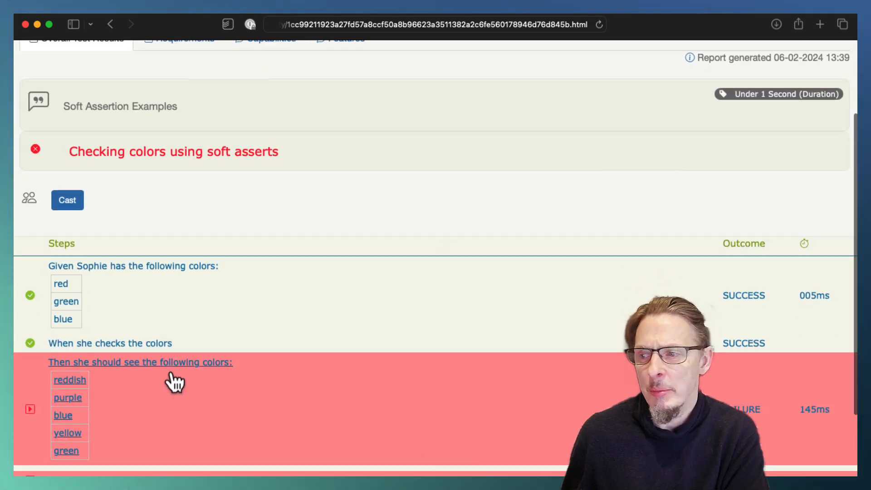
pyautogui.scroll(-3)
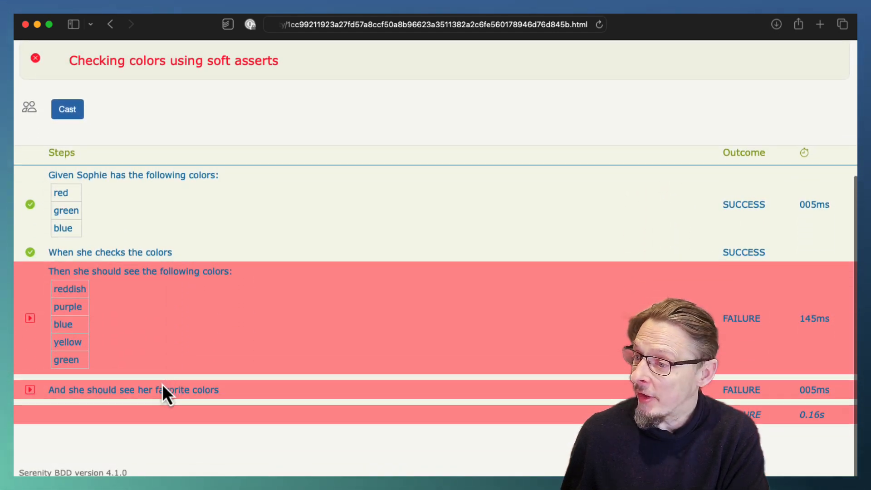
# Step: Expand the favorite-colors step to show its separate failed check for pink
pyautogui.click(30, 389)
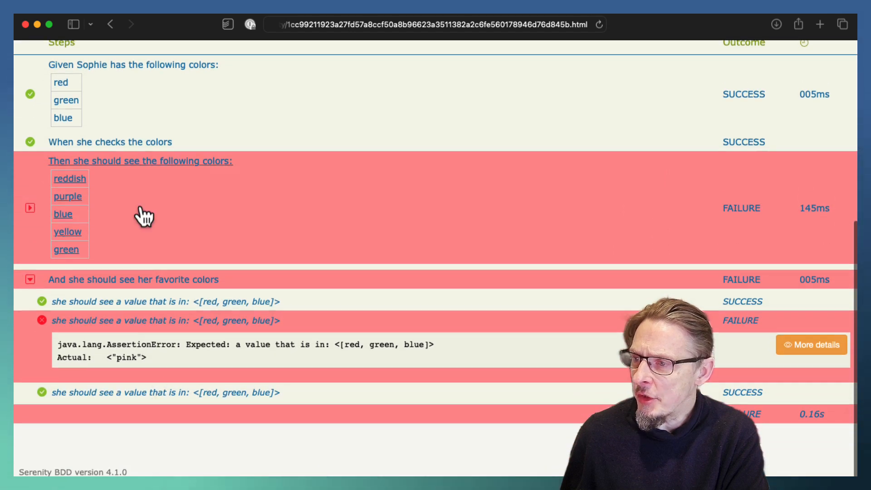
pyautogui.scroll(-3)
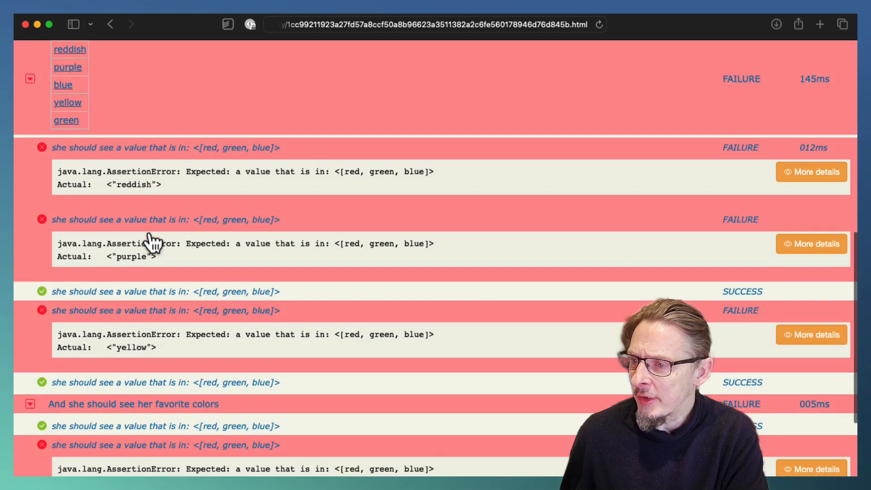
pyautogui.scroll(-3)
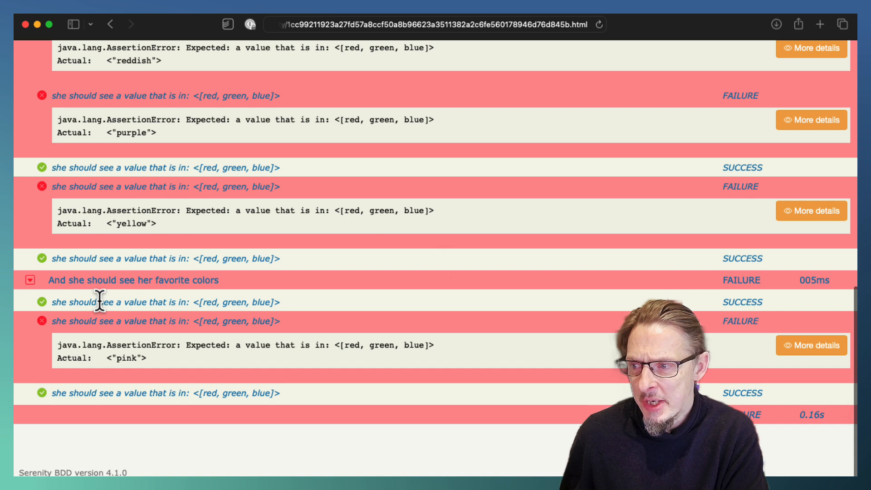